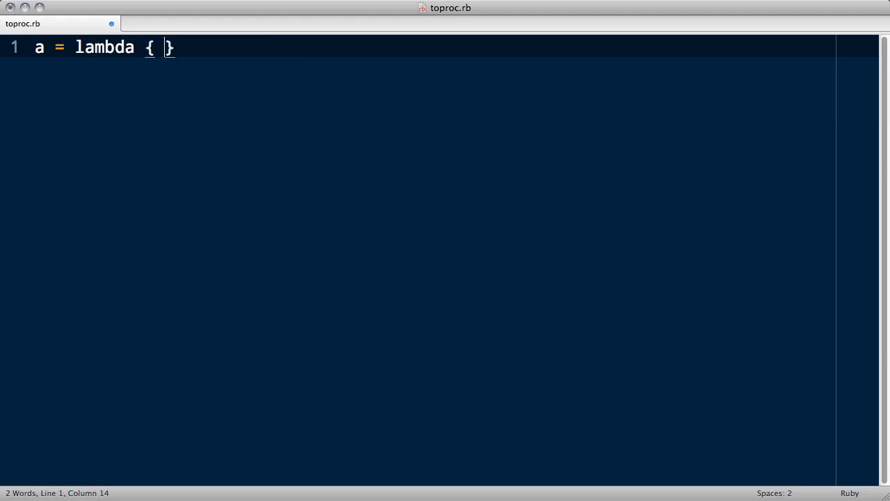
Write a = lambda { 2 * 2 }, build, then print a.call so the output shows 4
text(2 * 2)
text(a.call)
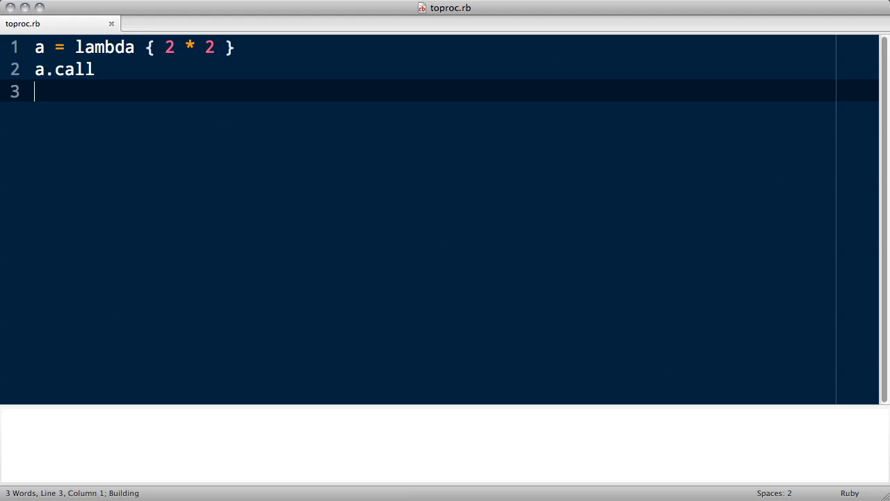
key(cmd+b)
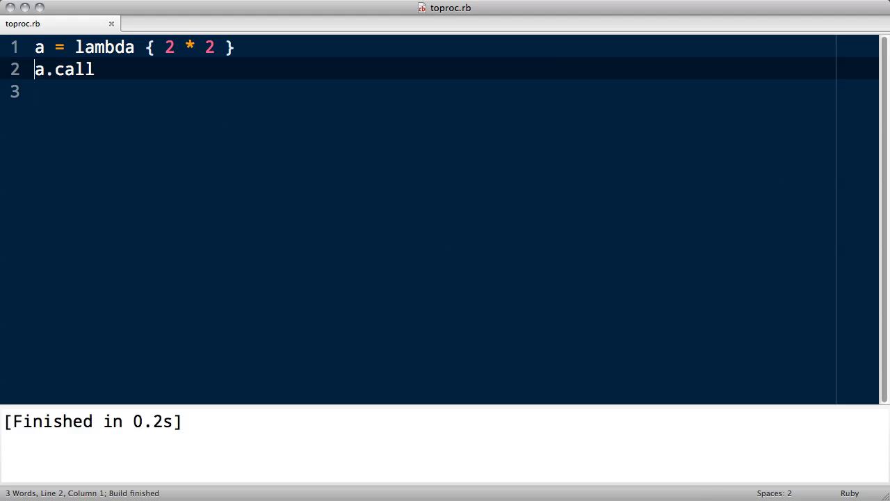
text(puts)
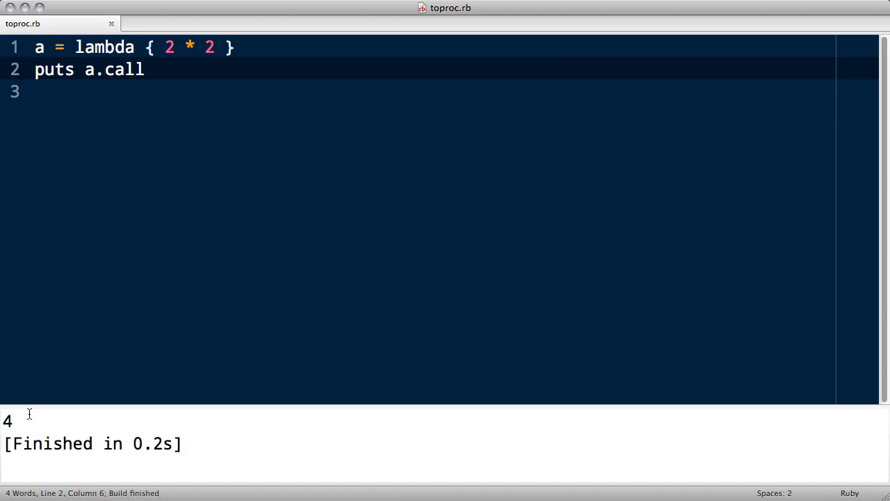
mouse_move(92, 72)
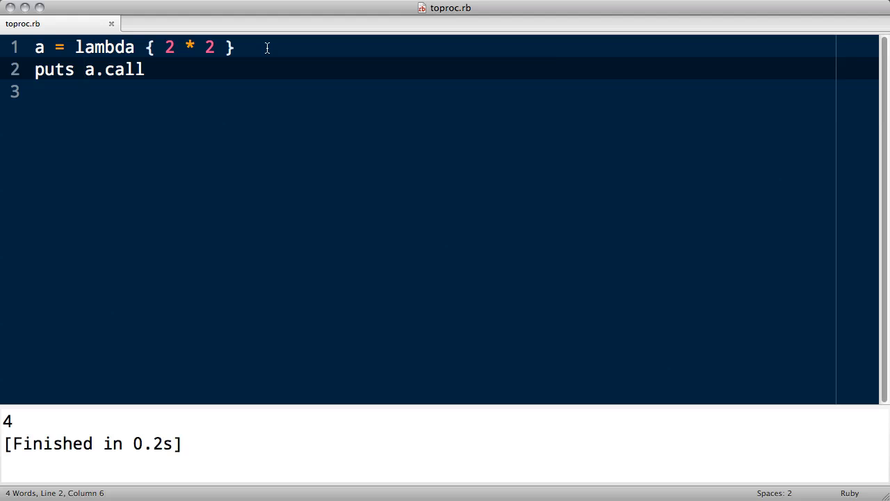
mouse_move(172, 90)
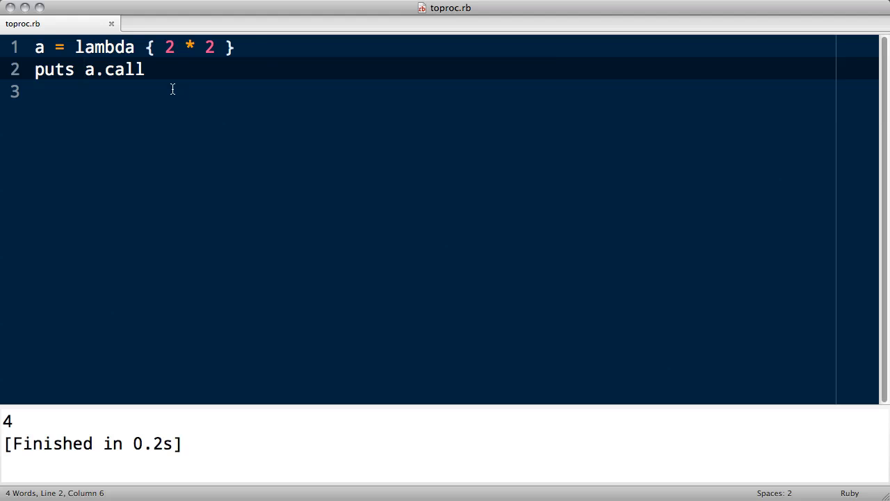
mouse_move(105, 43)
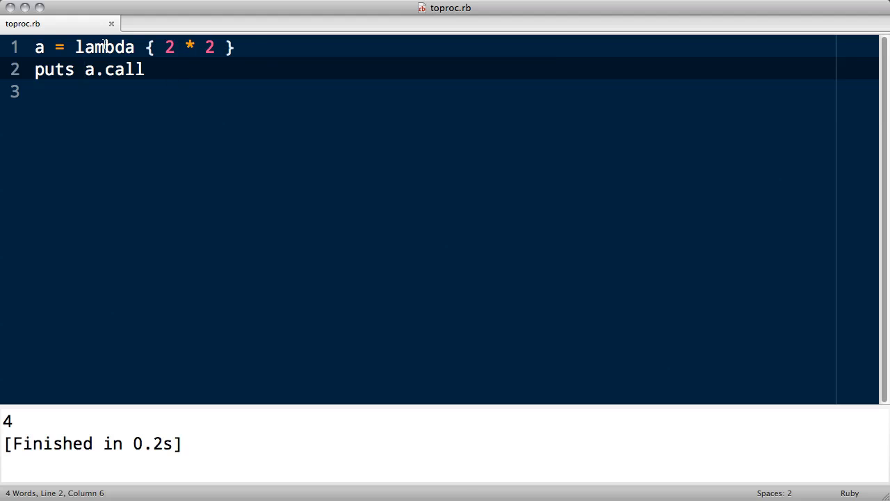
Change lambda to proc { |i| i * i } and call it as a.call(2), still outputting 4
text(proc)
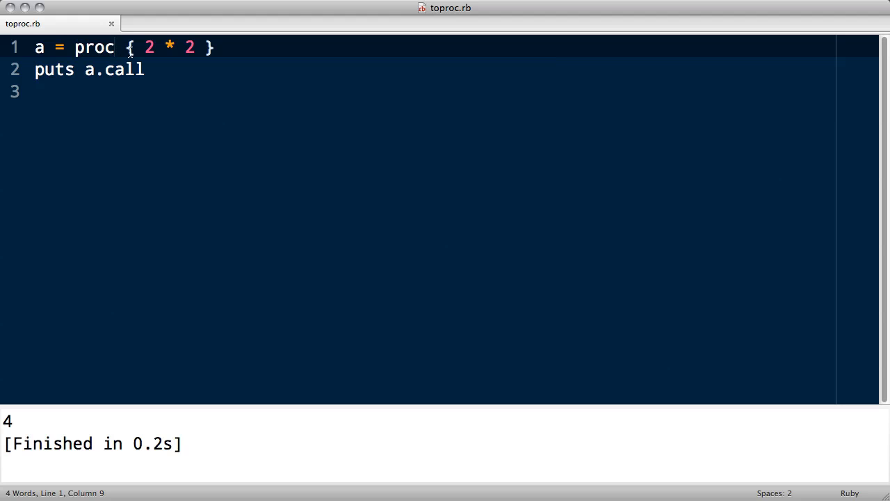
mouse_move(119, 61)
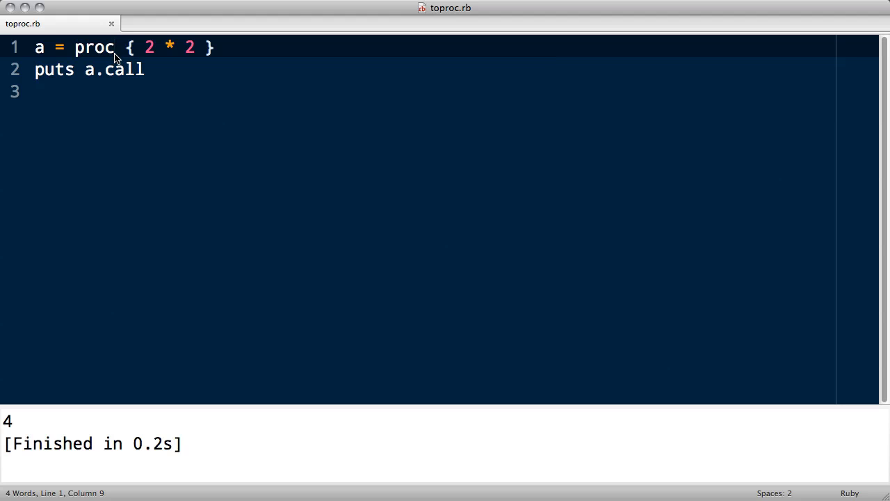
click(158, 48)
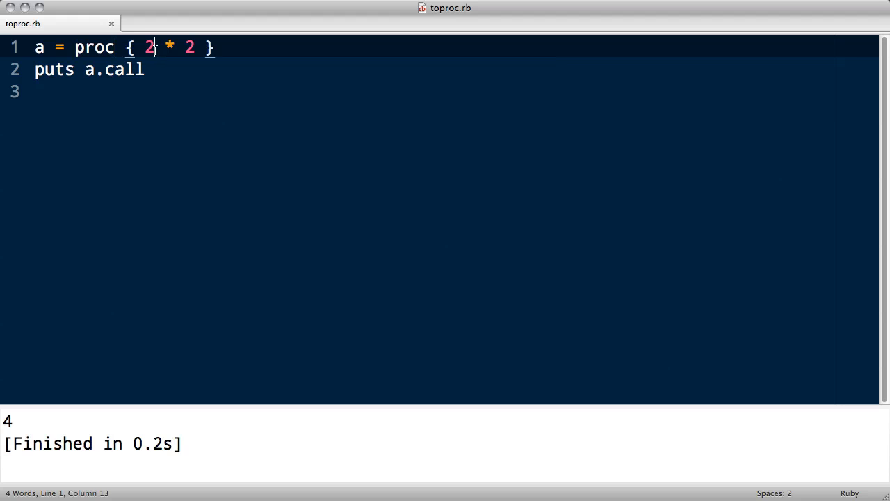
text(|i|)
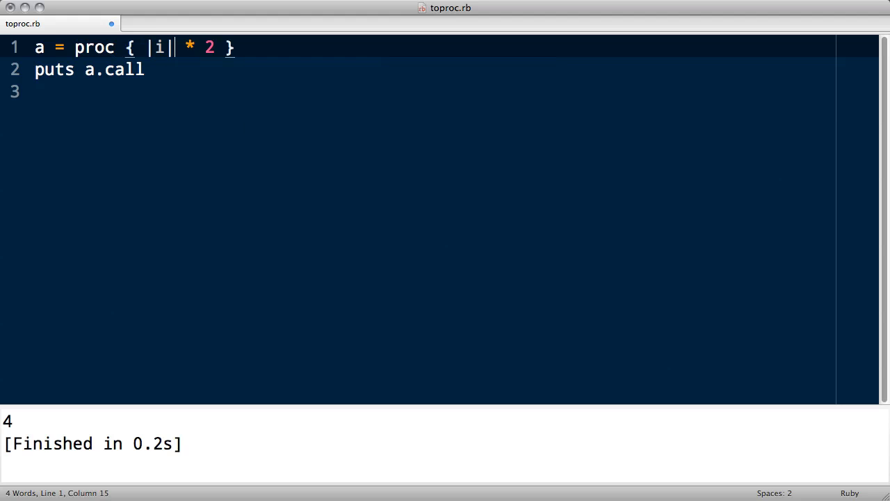
text(i)
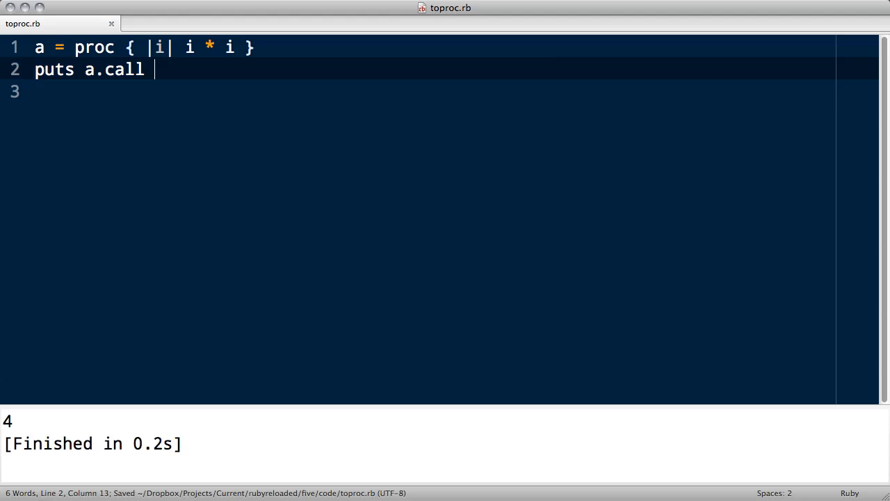
text((2))
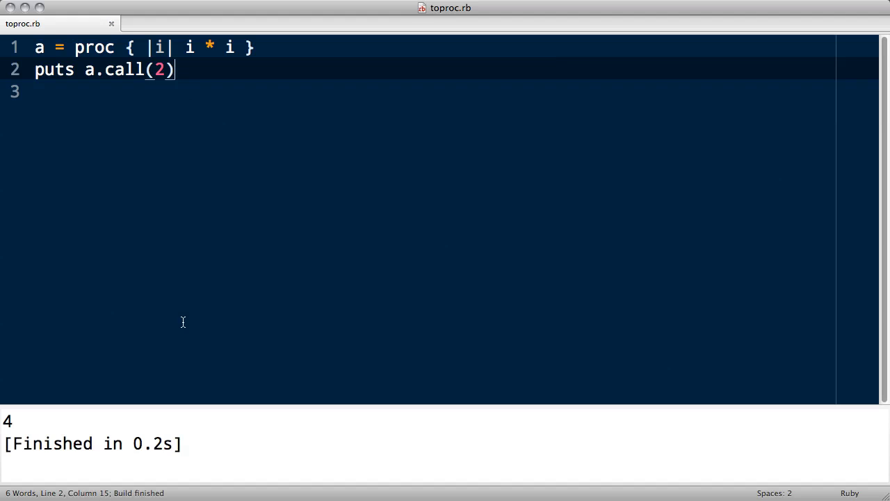
mouse_move(242, 106)
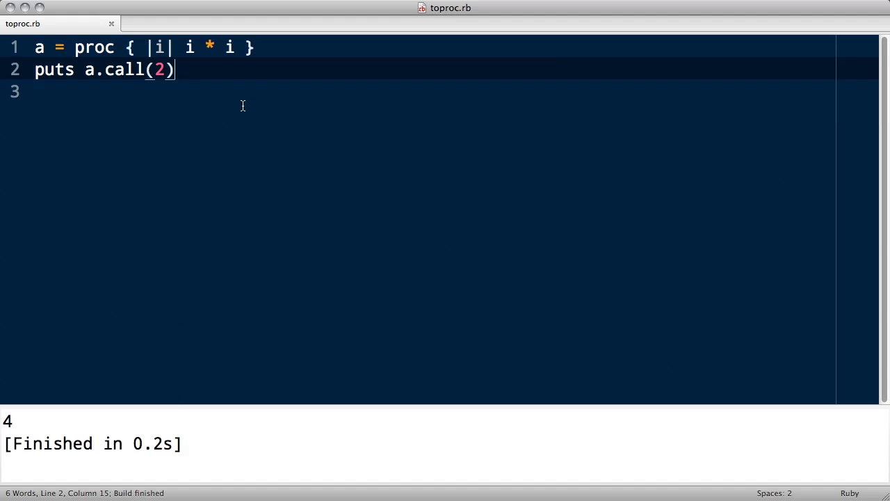
mouse_move(247, 92)
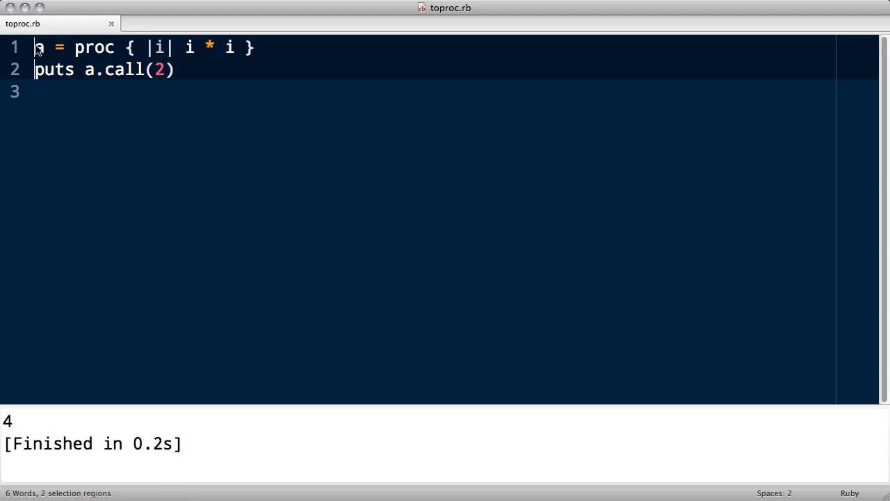
Comment out the proc lines and write p %w{a b c}.map { |letter| letter.upcase }
key(cmd+/)
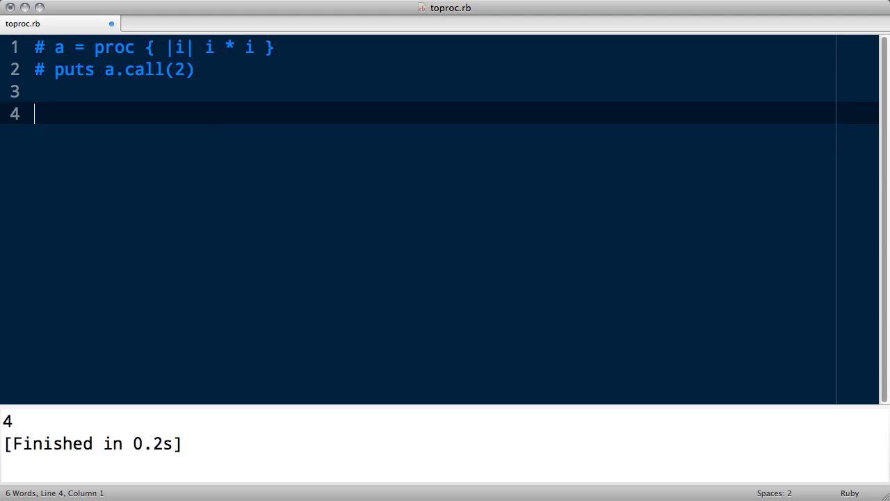
text(%)
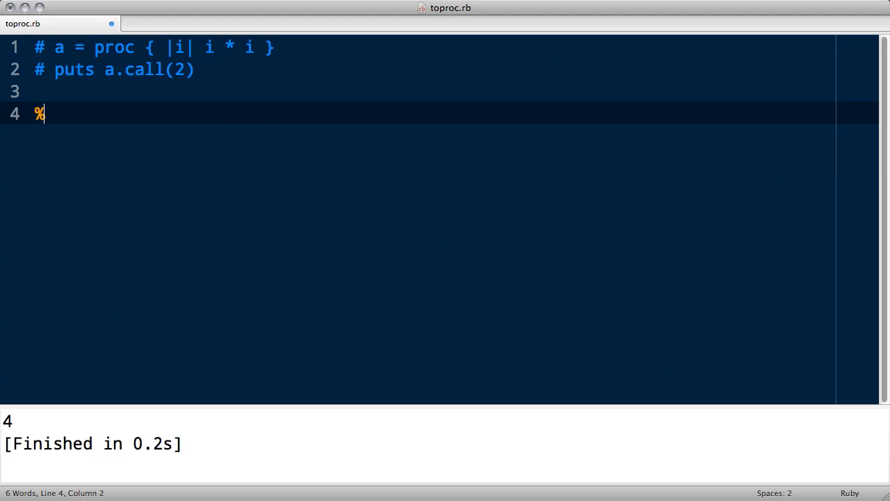
text(w{a b })
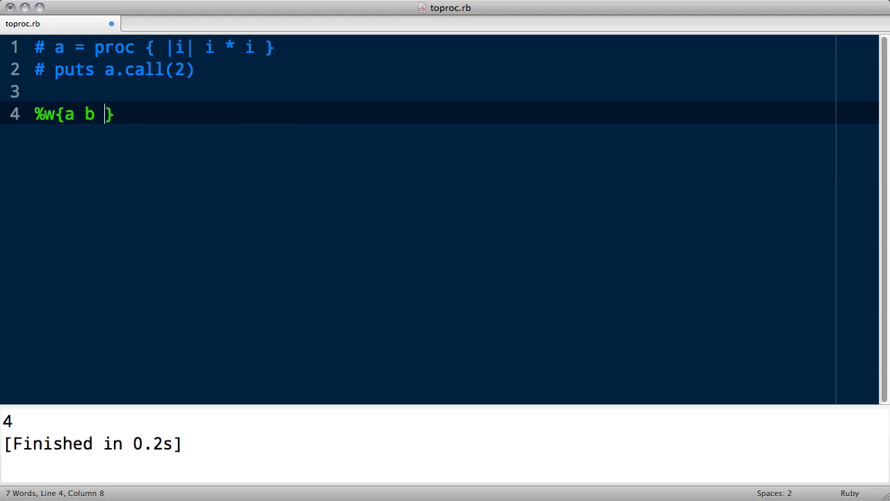
text(c}.map { |letter| letter.upcase })
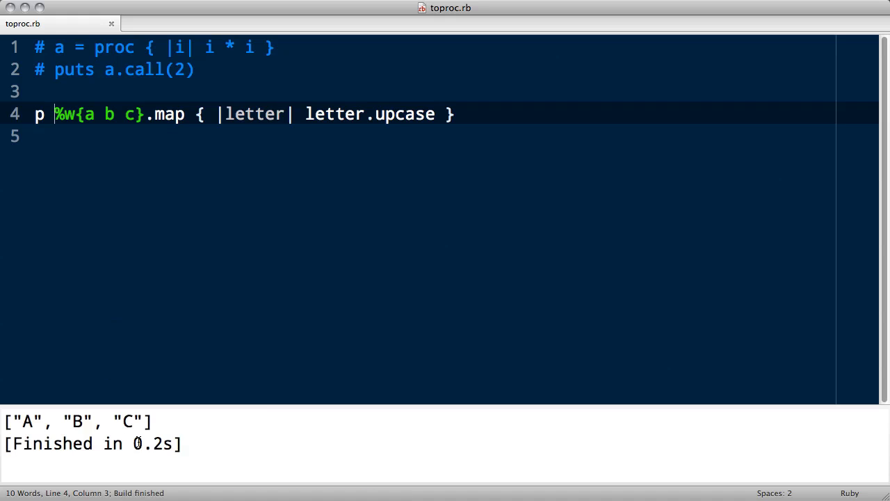
Build to print ["A", "B", "C"], then cut the upcase block out of the map call
drag(196, 114, 345, 114)
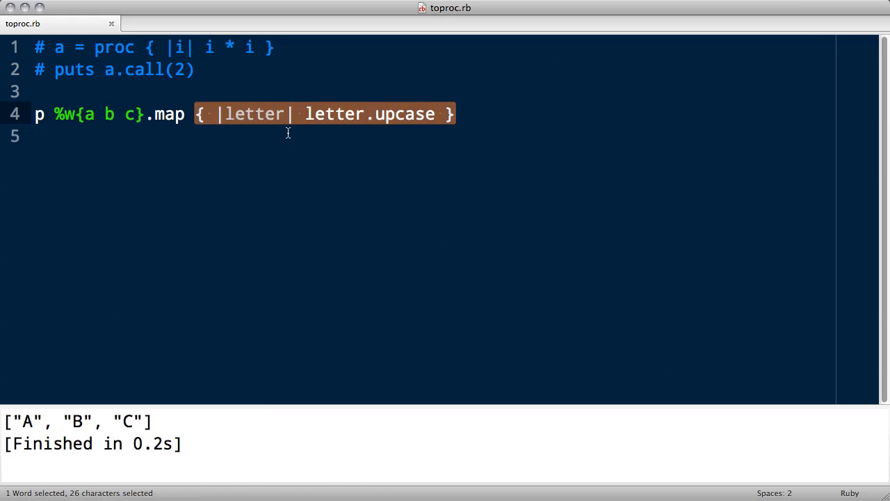
mouse_move(187, 114)
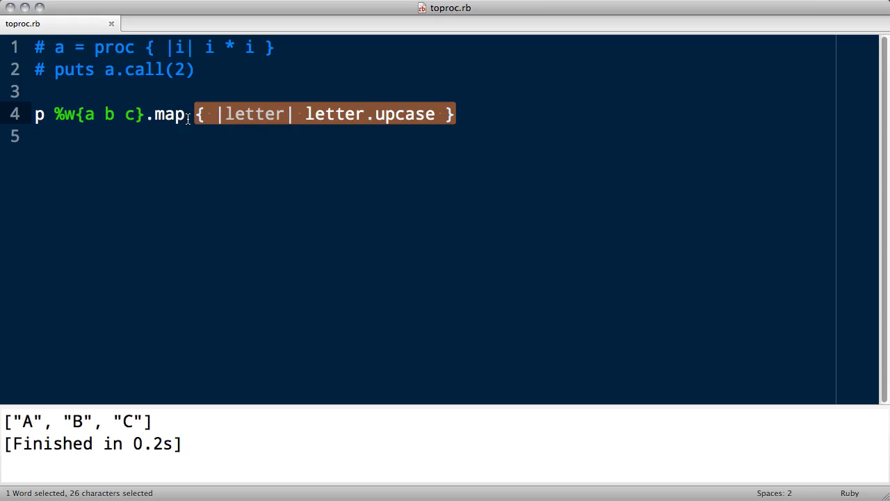
key(Cmd+X)
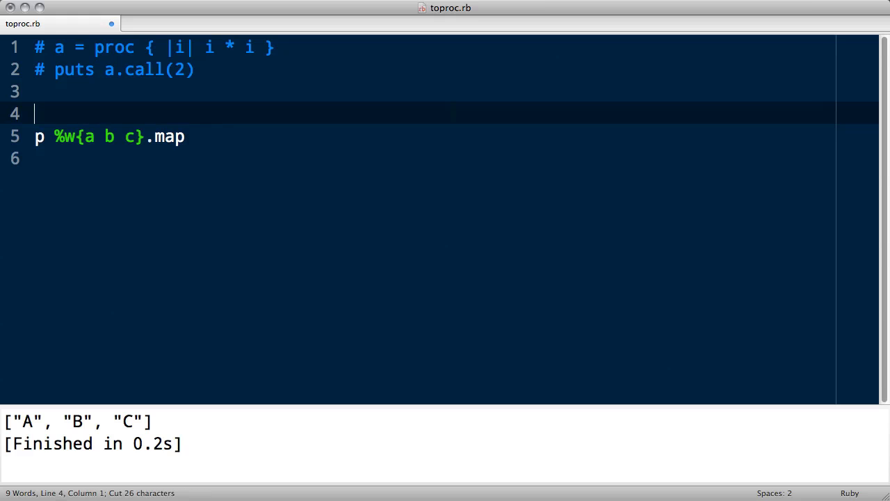
Store the block as my_proc = proc { |letter| letter.upcase } and call .map(my_proc), hitting an ArgumentError
text(my_proc = { |letter| letter.upcase })
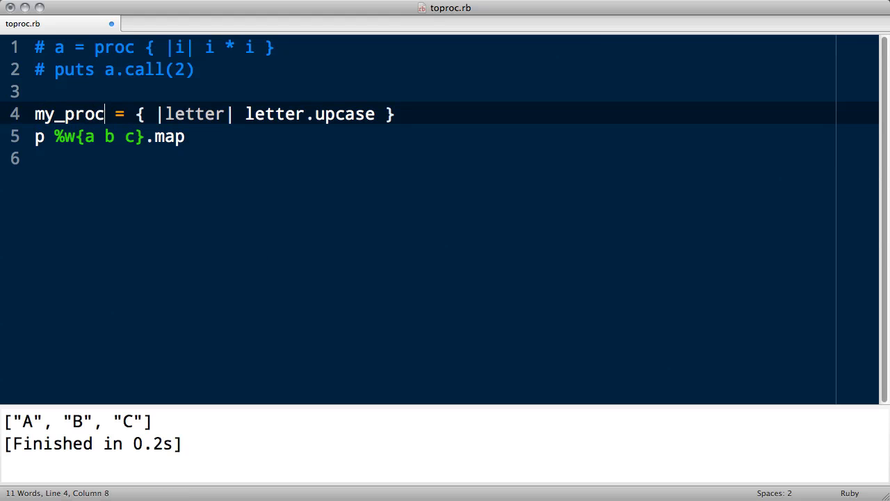
text(proc)
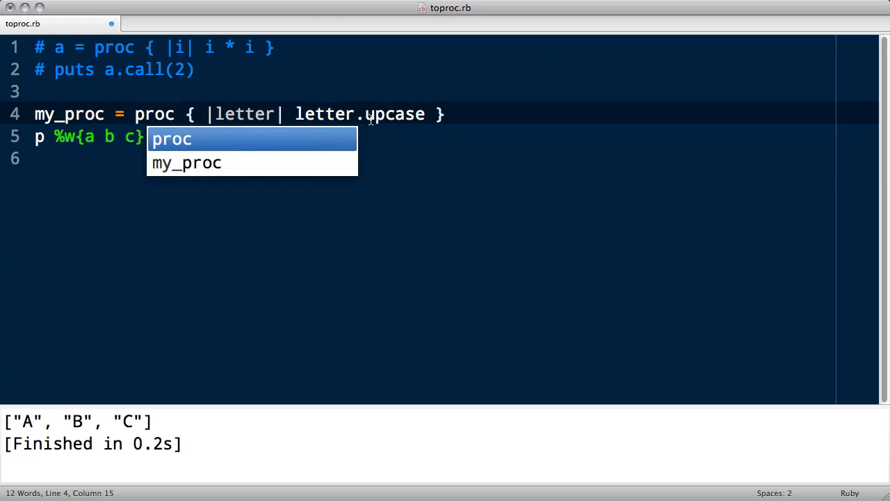
text(.map)
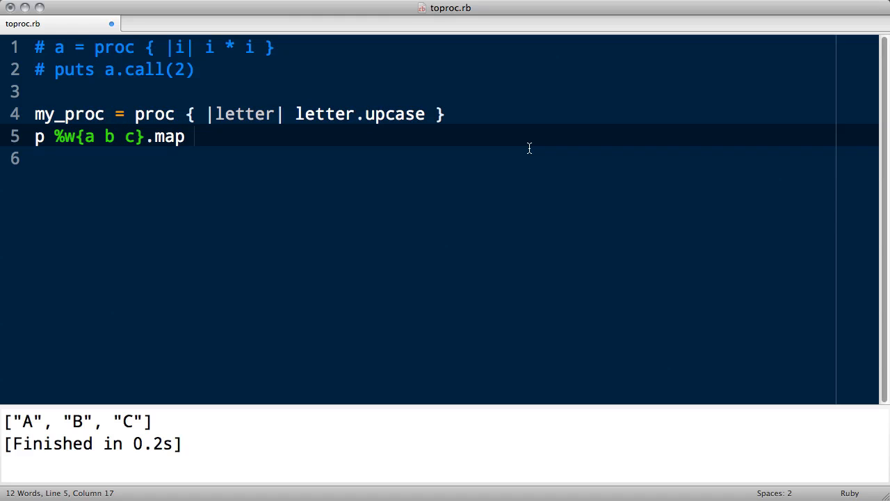
text((my_proc)
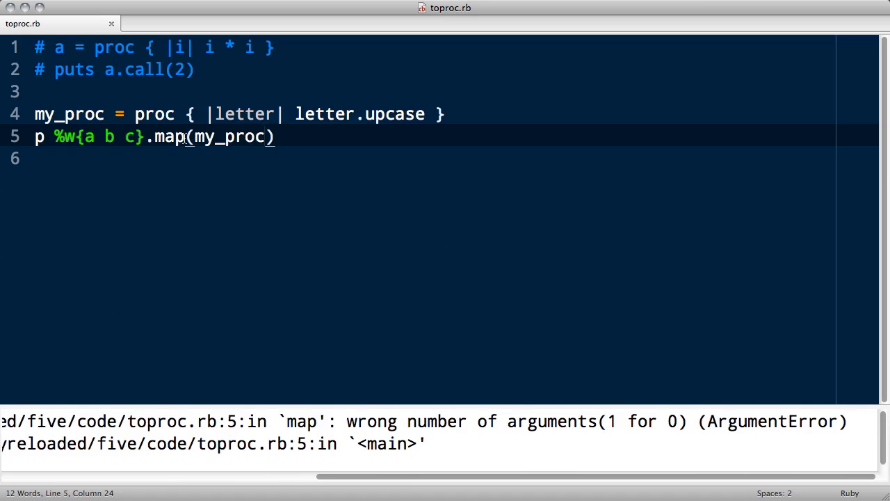
mouse_move(240, 141)
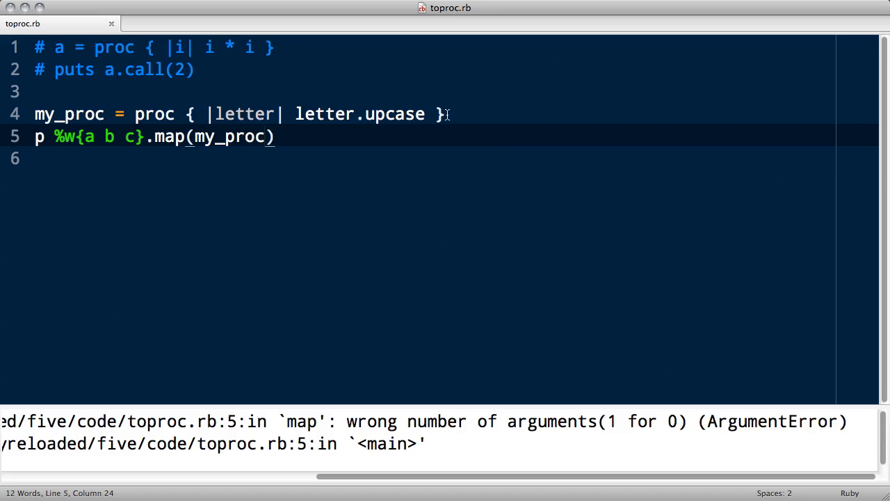
Pass the proc as &my_proc so map prints ["A", "B", "C"]
drag(178, 114, 445, 114)
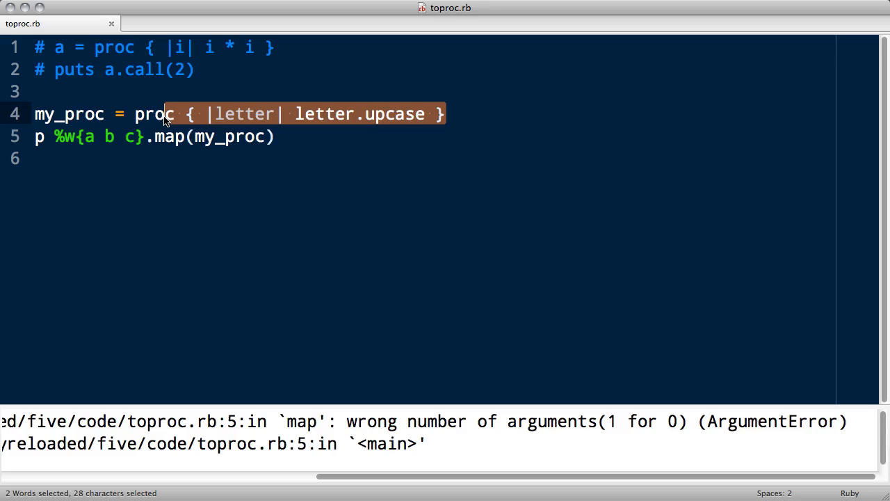
click(193, 136)
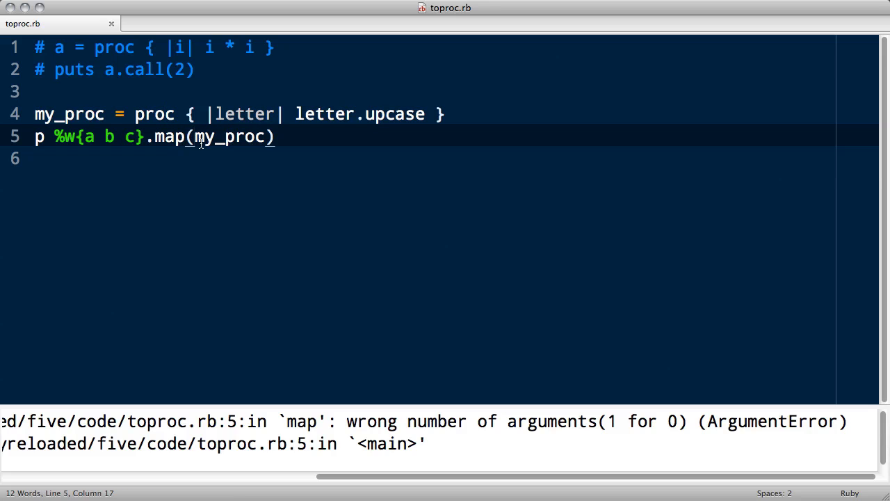
text(&)
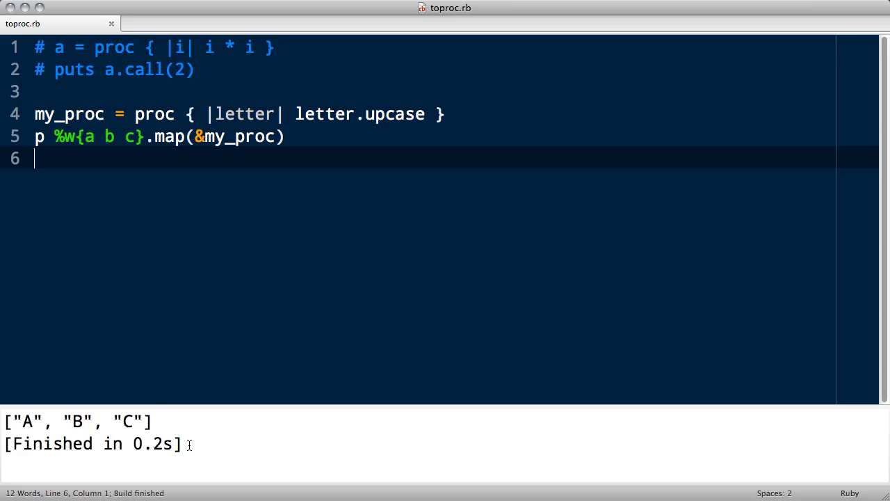
mouse_move(194, 437)
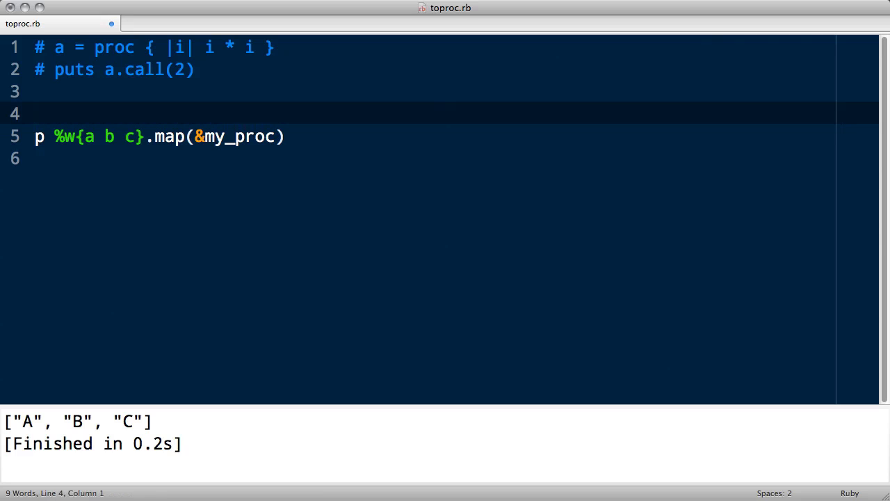
Write m = method(:puts), comment out the map line and build to print #<Method: Object(Kernel)#puts>
text(m = method())
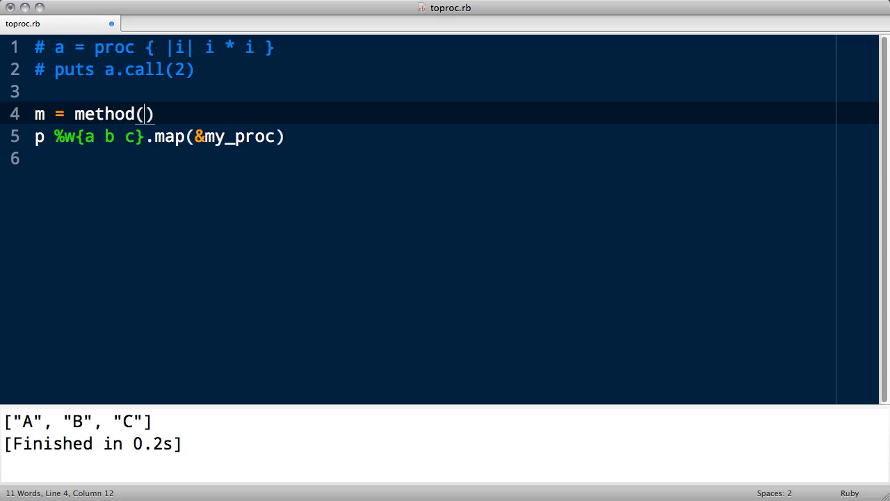
text(:puts)
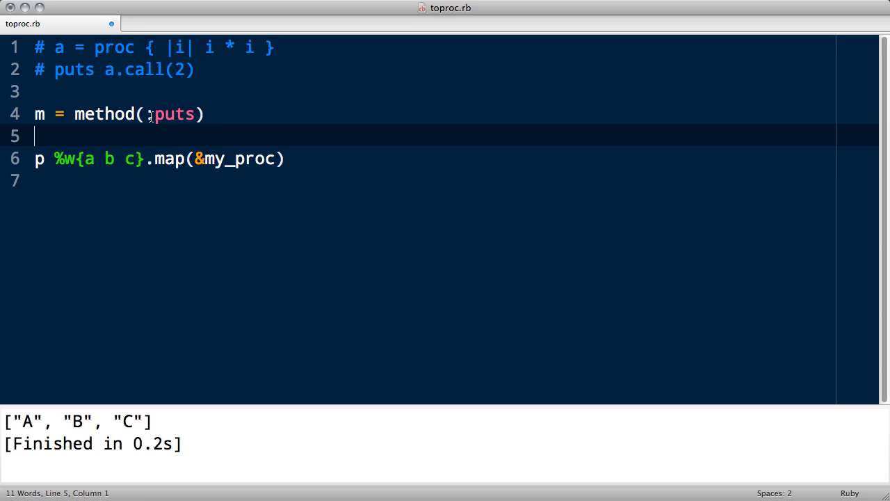
double_click(173, 114)
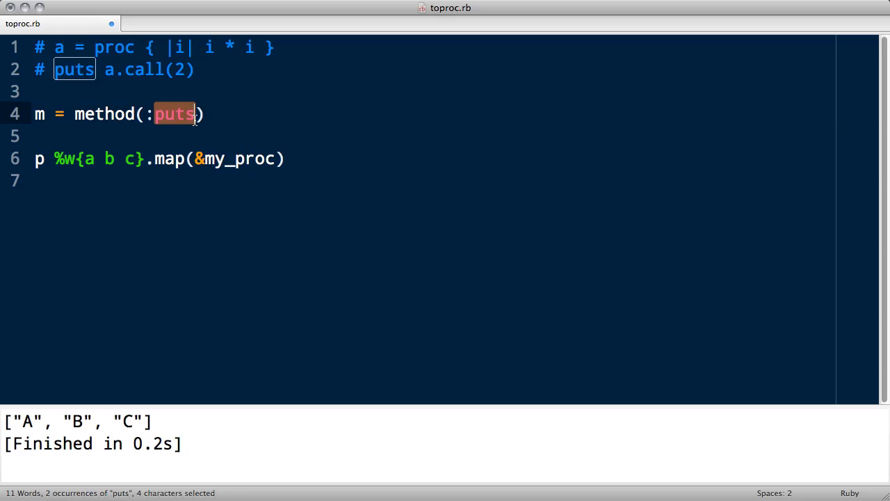
click(151, 114)
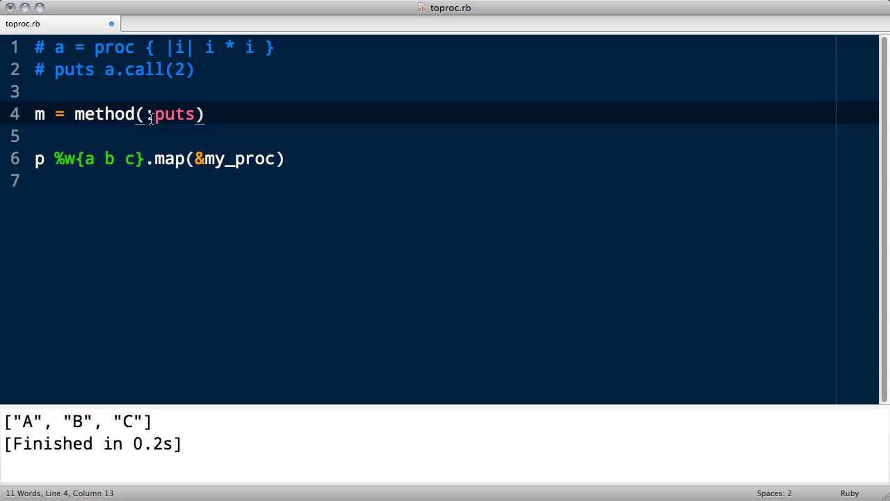
click(35, 158)
text(#)
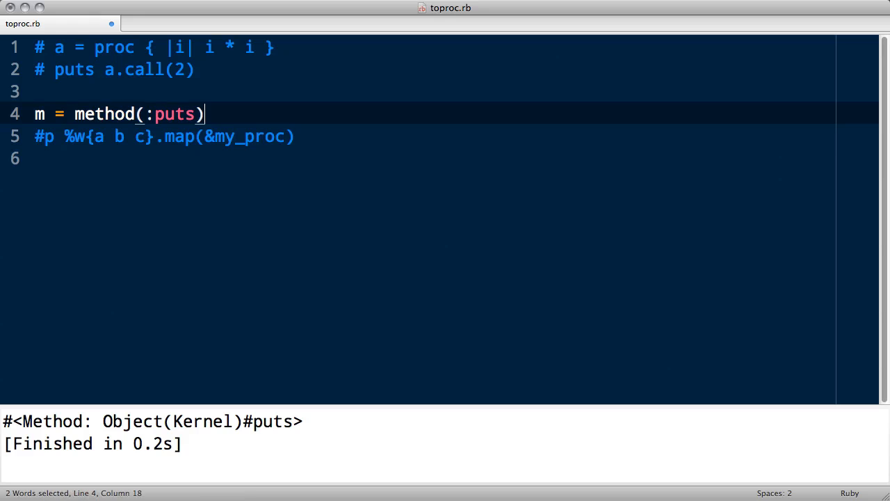
Try m.to_proc, m.call('abc') and puts 'abc', then remove the trial puts line
text(.to_proc)
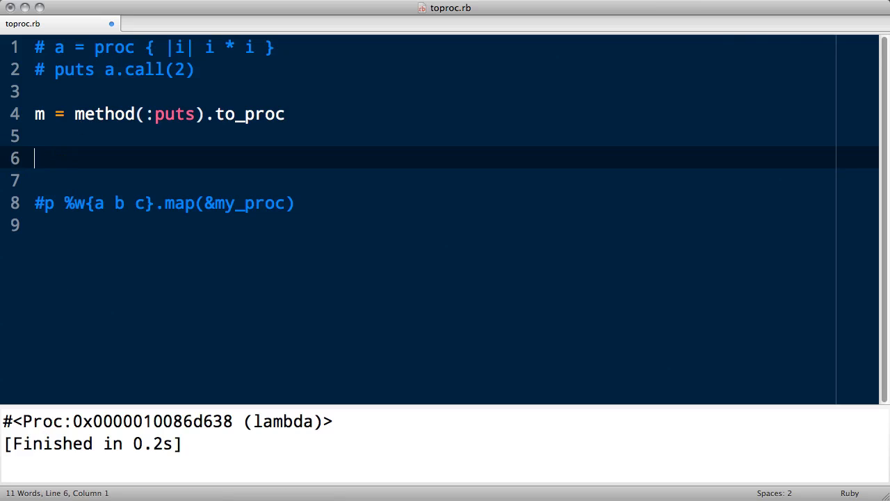
text(m.call('ab'))
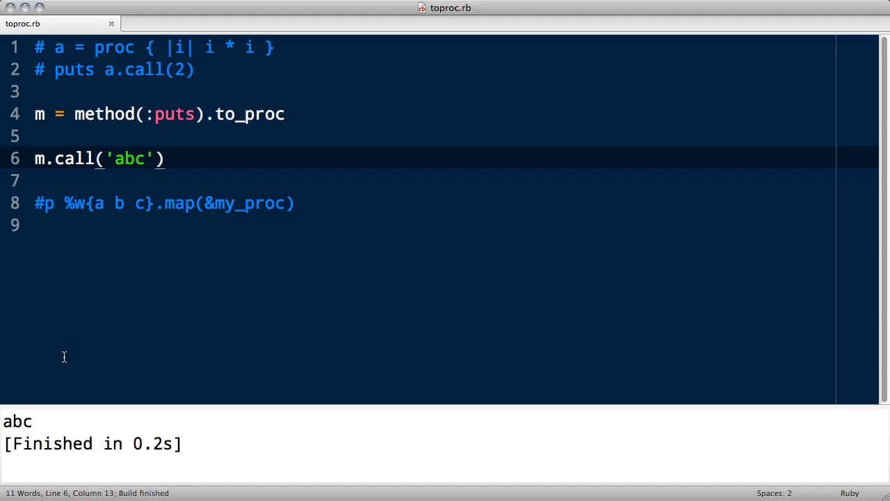
click(242, 186)
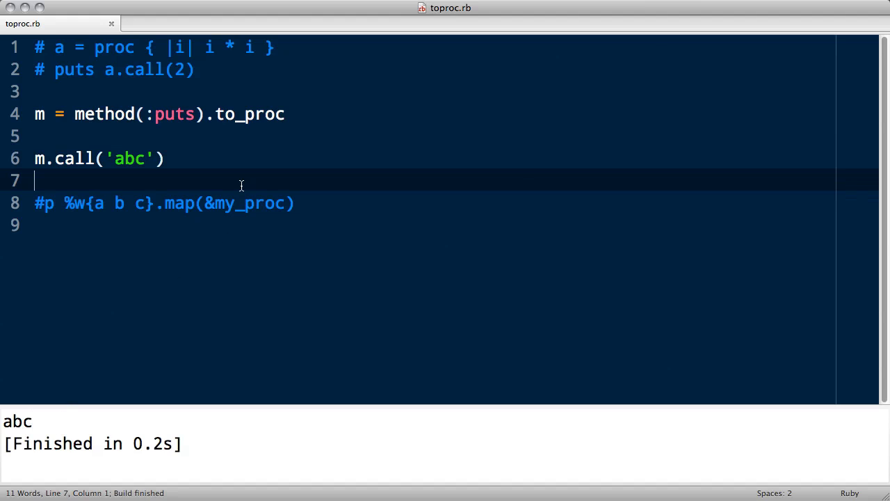
text(puts 'abc')
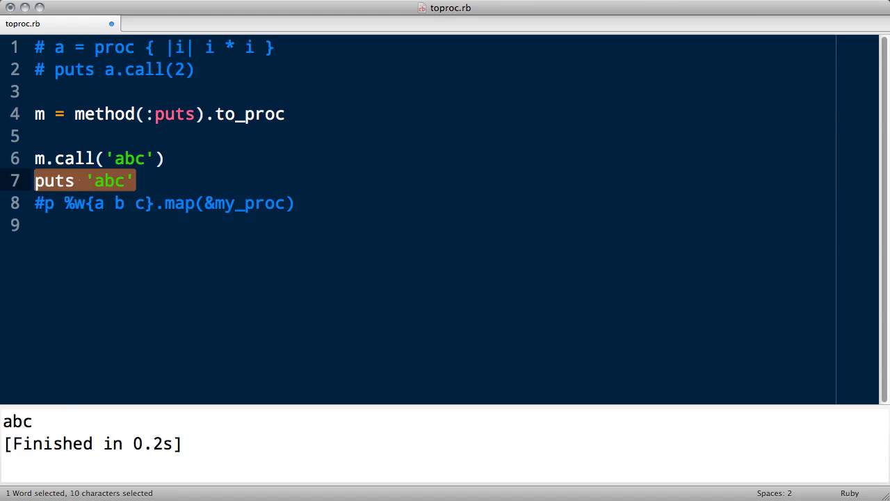
key(Backspace)
text(%w{a b c}.map(&m)
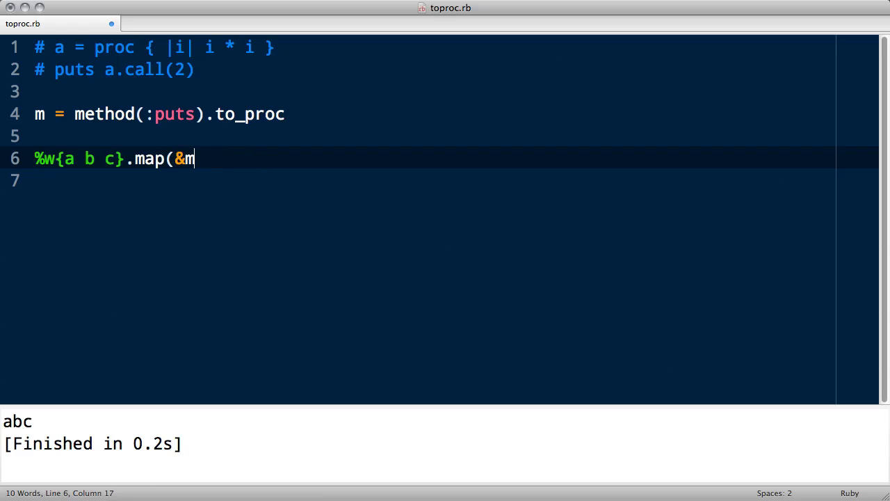
Replace the trials with %w{a b c}.each(&m), drop .to_proc and build to print a, b, c on separate lines
text(each)
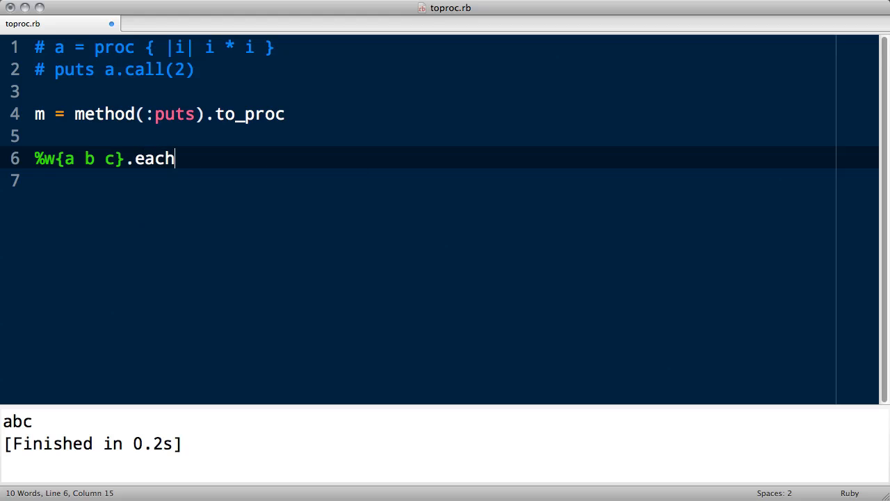
text((&m))
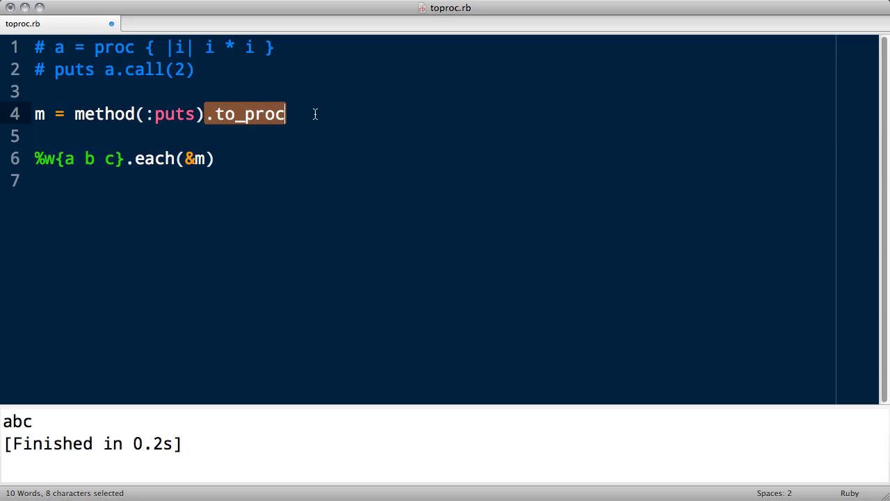
key(Delete)
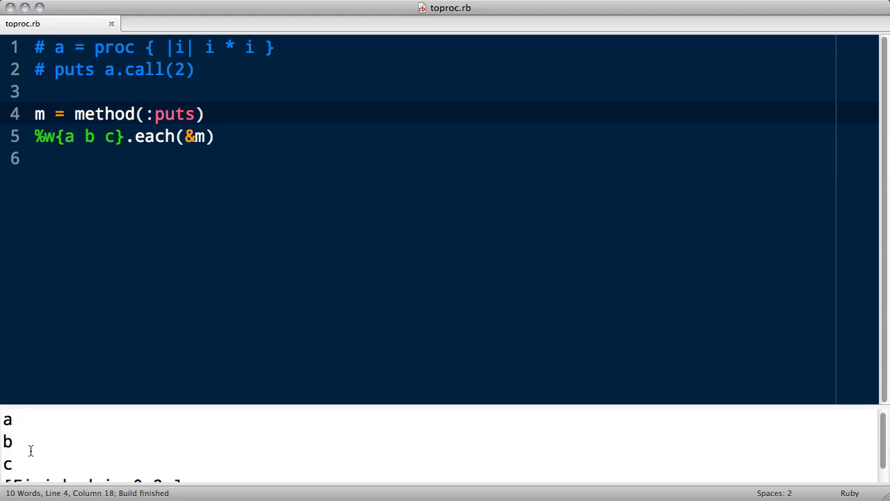
mouse_move(83, 114)
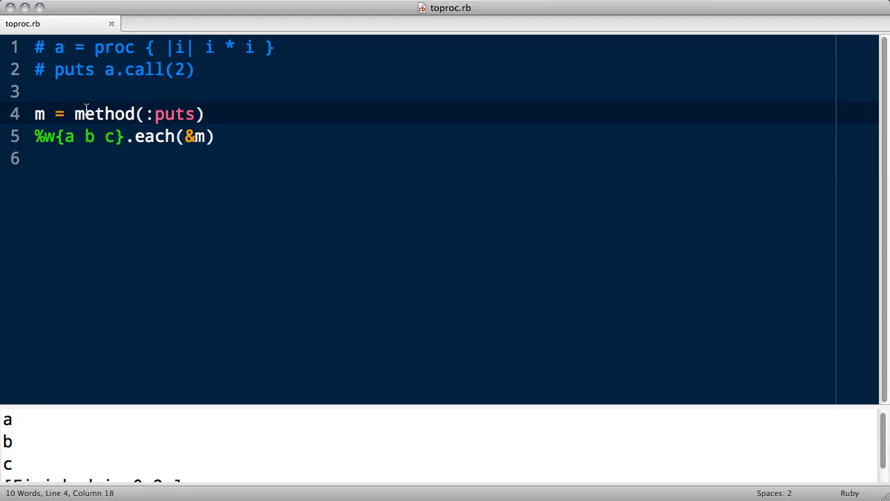
text(.y)
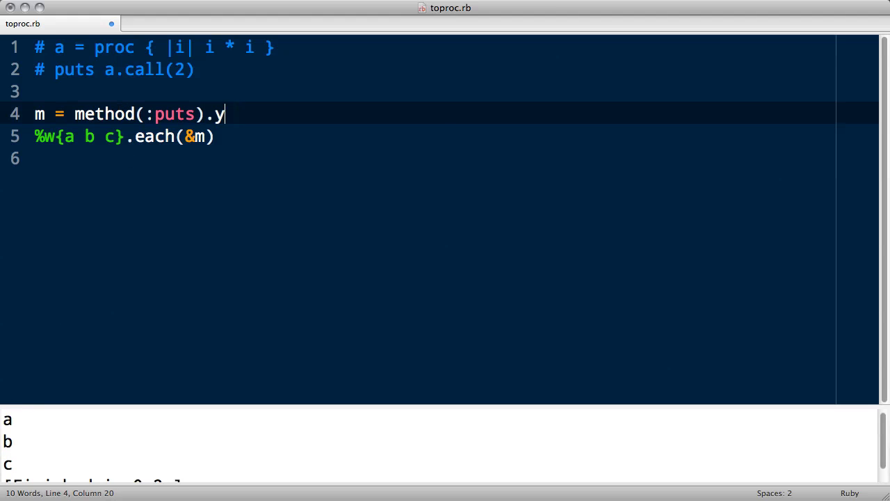
text(to)
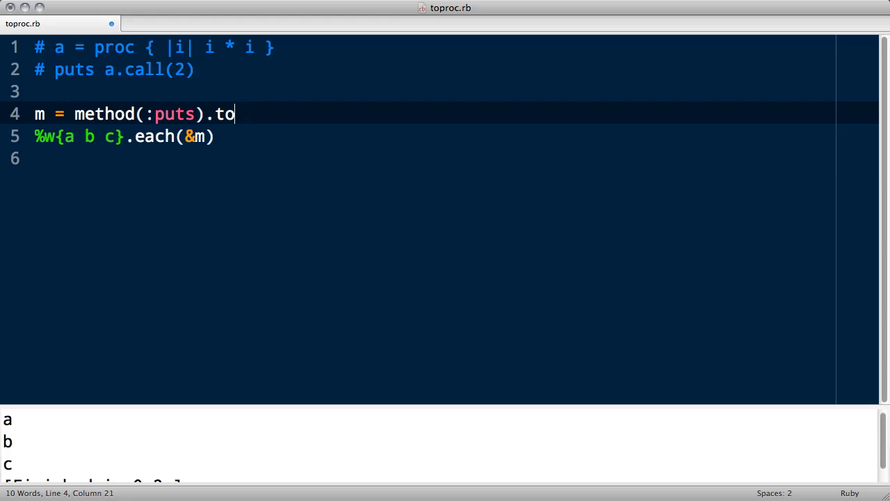
key(BackSpace)
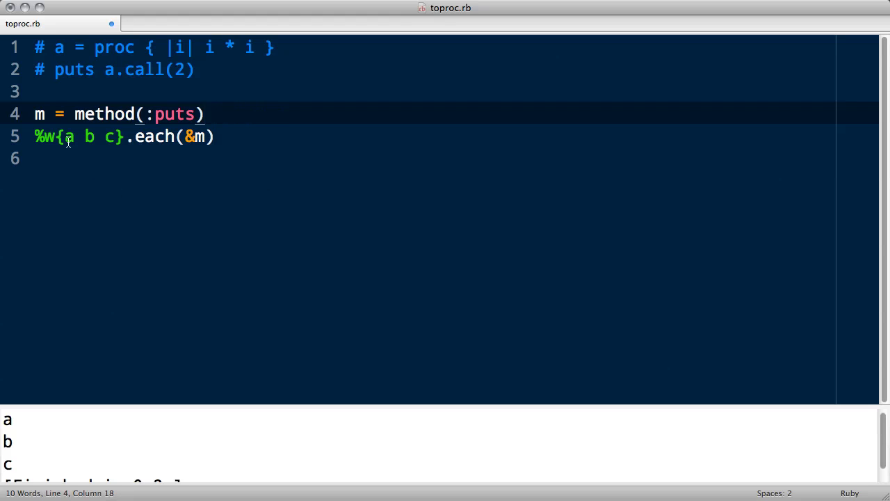
click(105, 137)
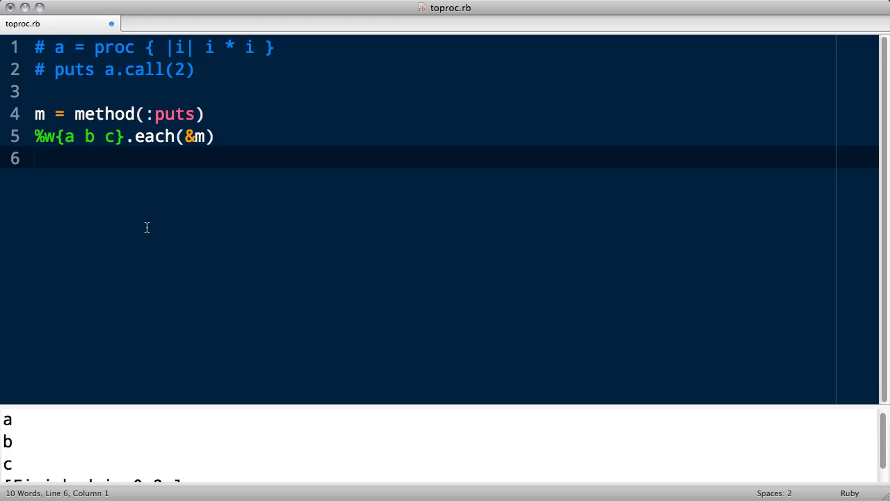
mouse_move(195, 77)
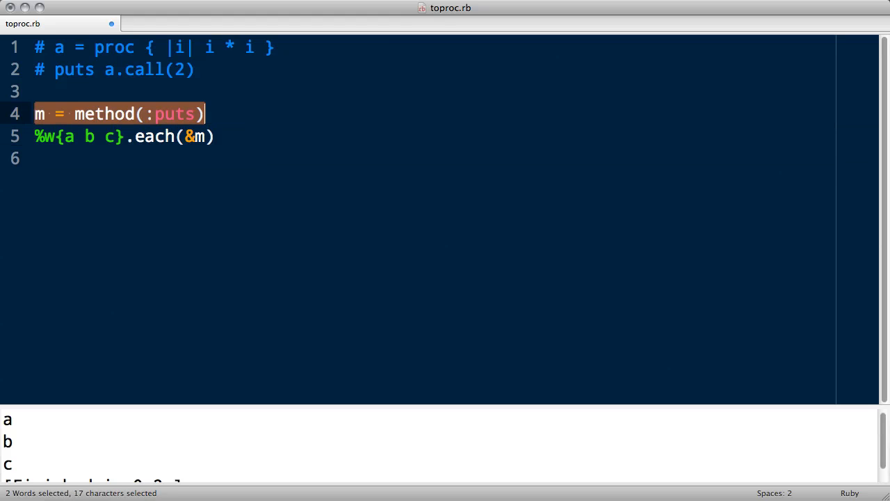
Set p = :upcase.to_proc and print p(%w{a b c}.map(&p)), outputting ["A", "B", "C"]
text(p = :upcase.to_proc)
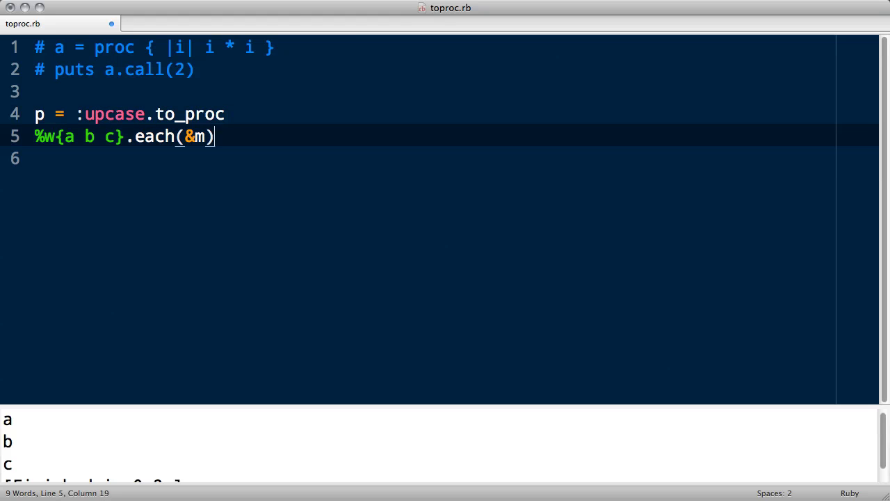
text(map)
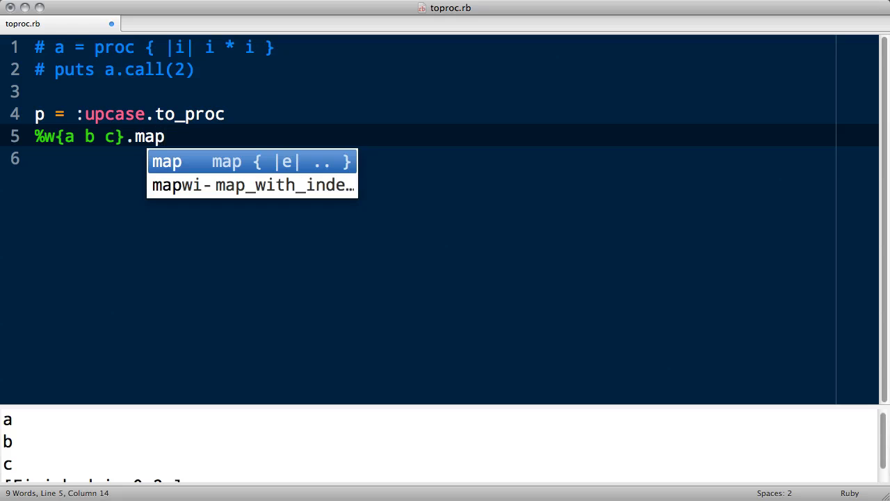
text((&:))
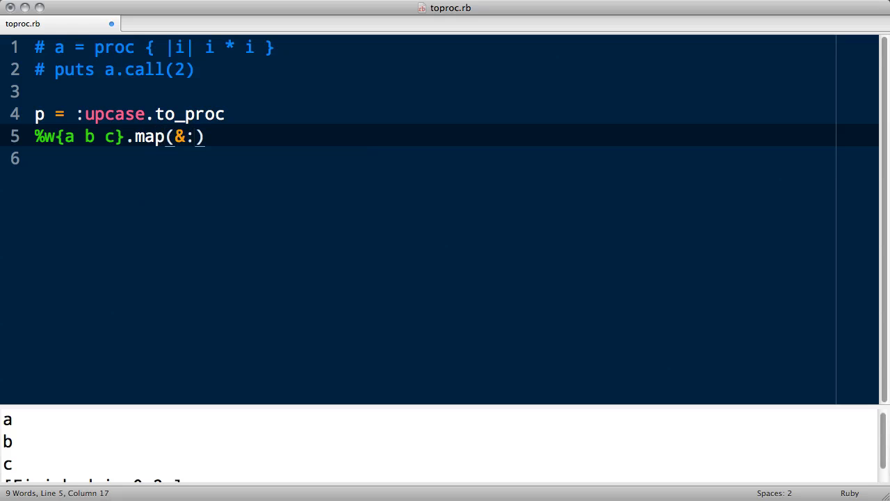
text(p)
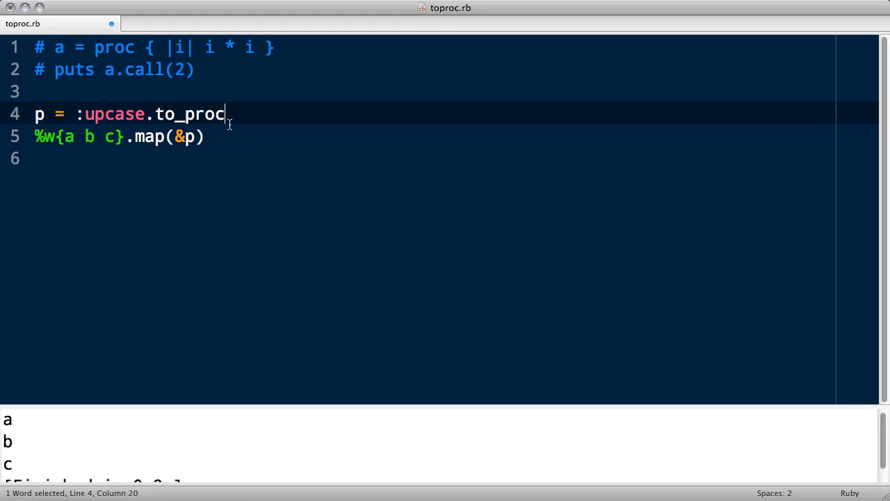
click(195, 136)
text(p )
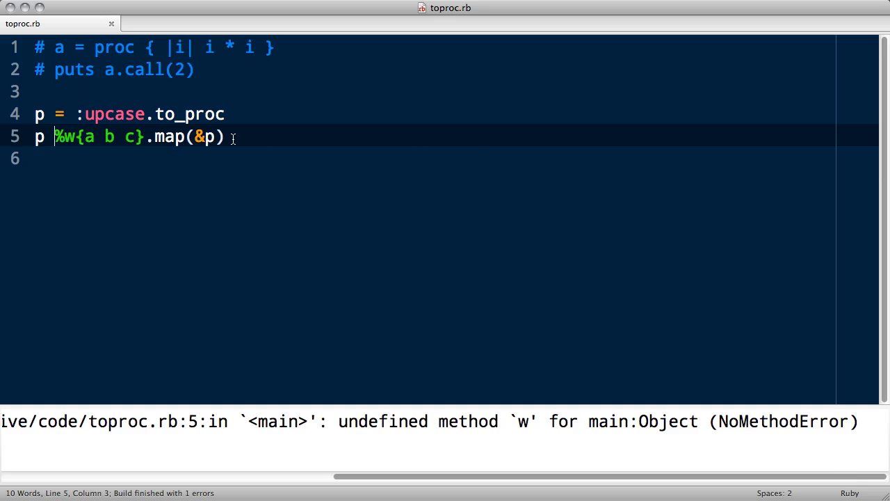
text(()
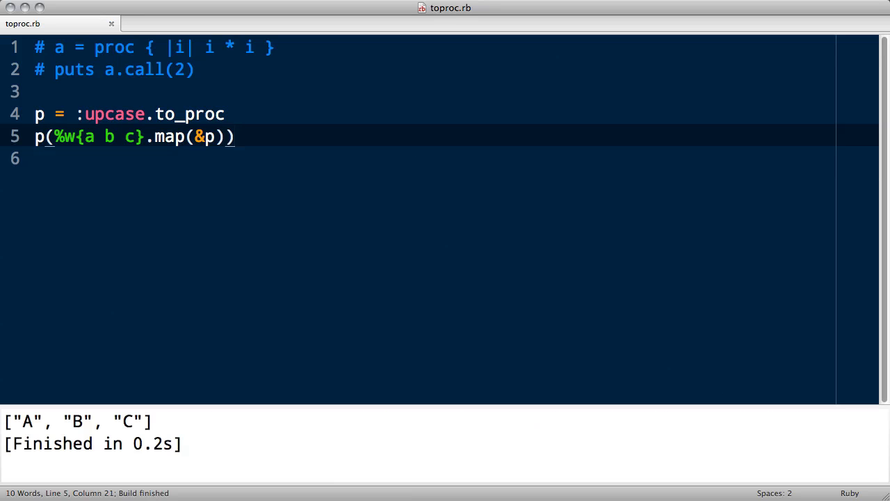
mouse_move(140, 434)
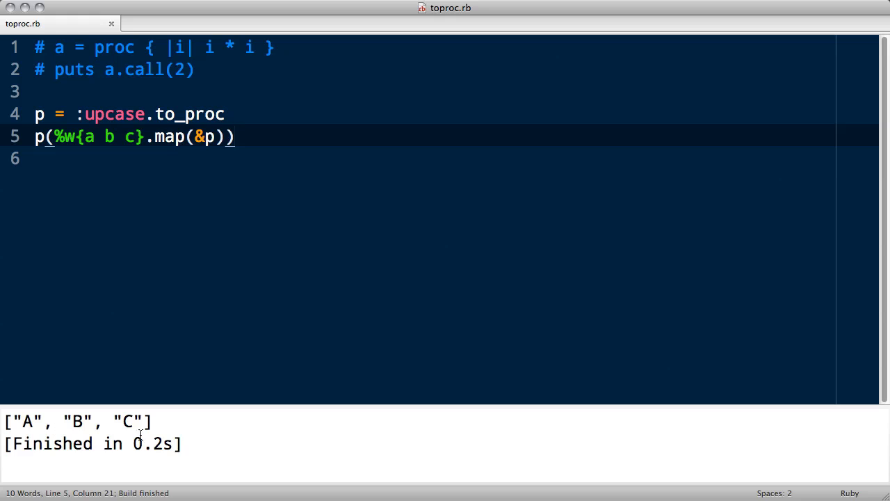
mouse_move(134, 308)
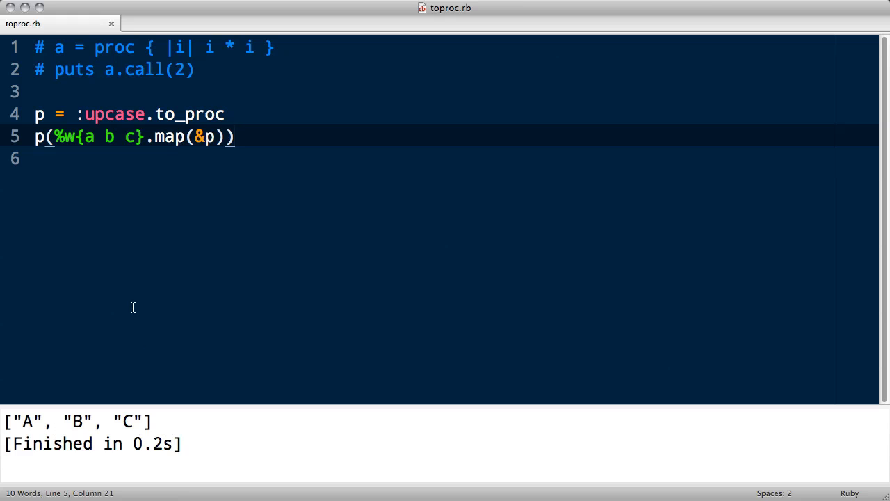
mouse_move(43, 139)
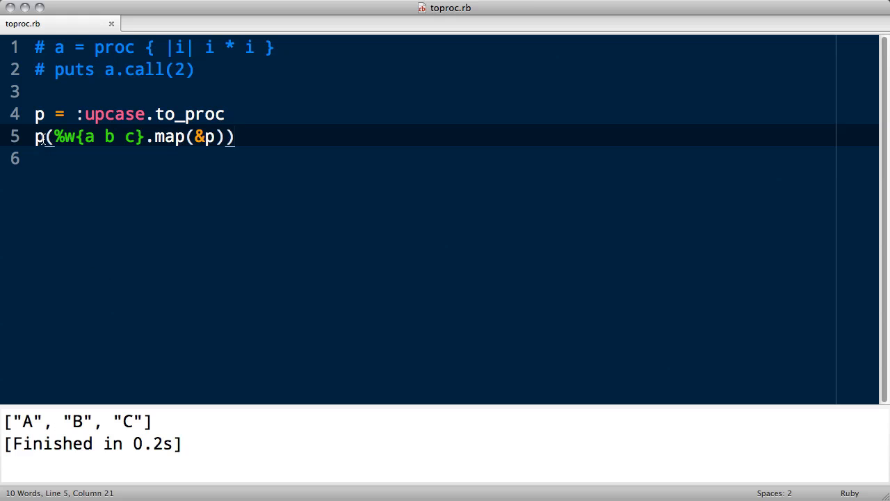
mouse_move(75, 195)
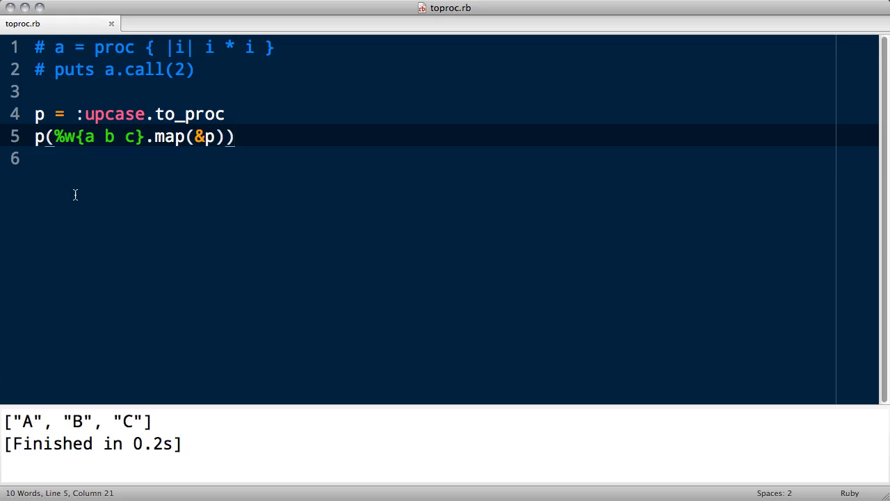
mouse_move(94, 227)
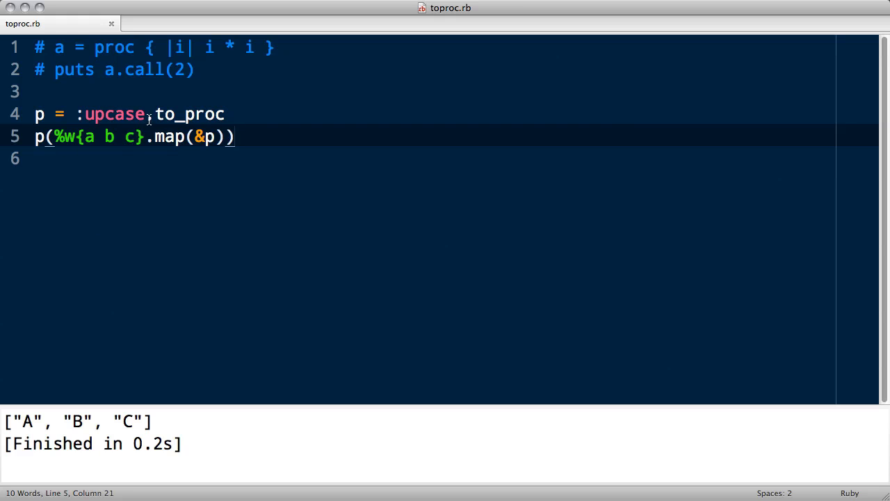
Rewrite the example as p(%w{a b c}.map(&:upcase)) without the p variable, then remove the example lines
key(Backspace)
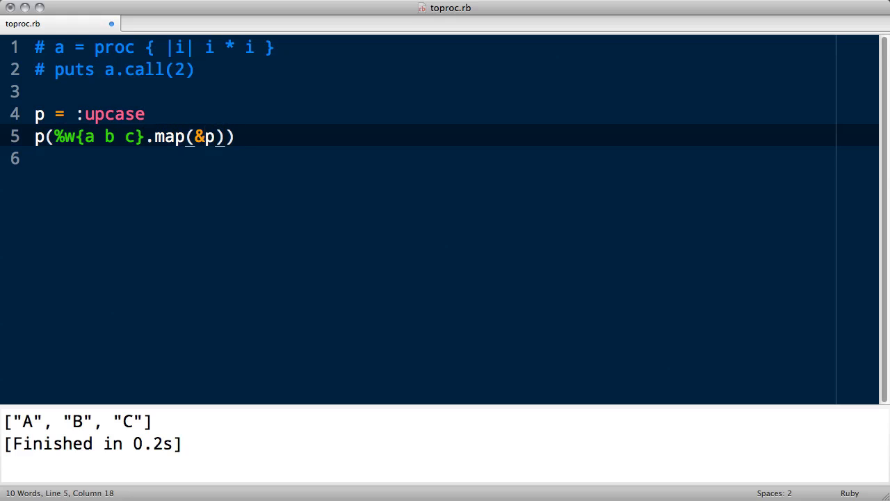
key(cmd+s)
text(%w{a b c}.map(&:u)
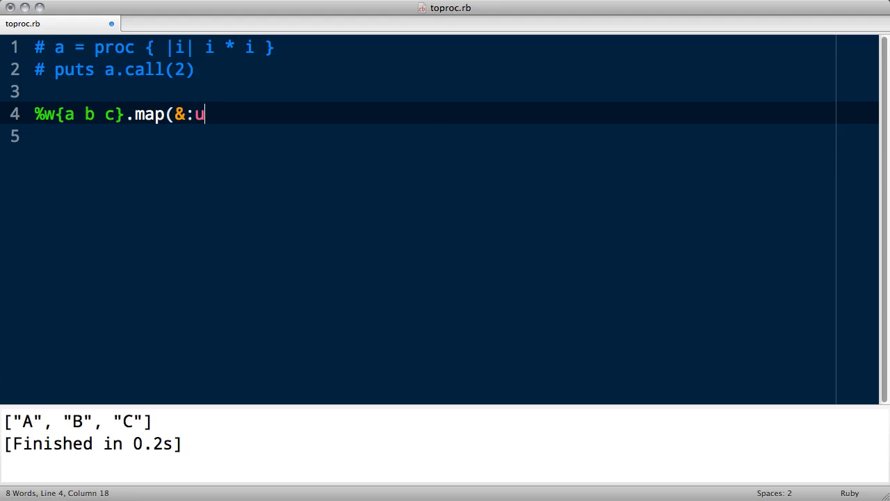
text(pcase)))
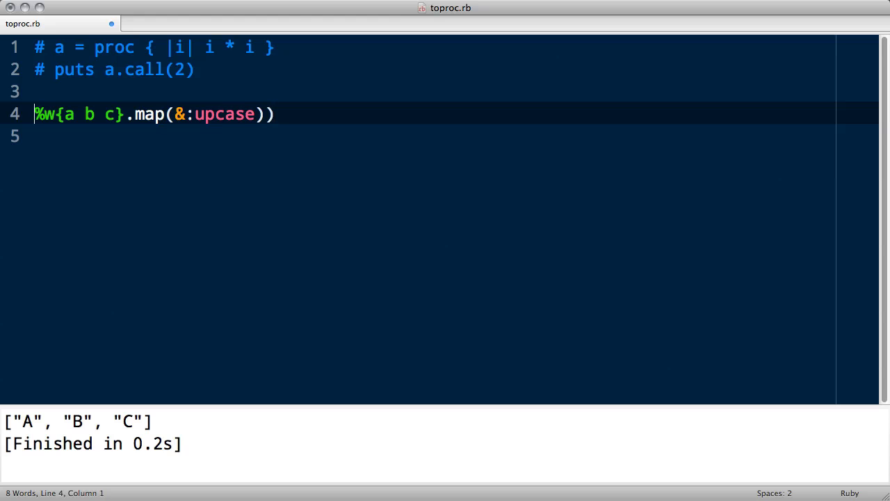
text(p()
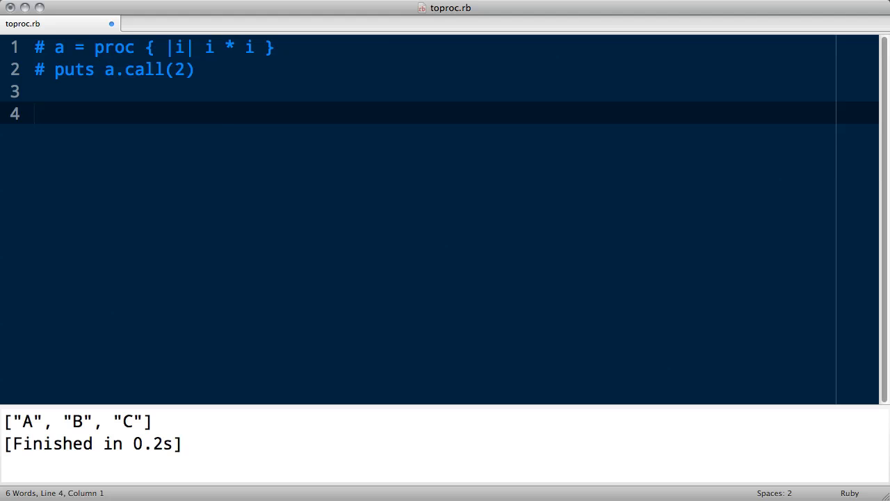
Reopen class Symbol with def to_proc returning proc { |obj, *args| ... }
text(class Symbol)
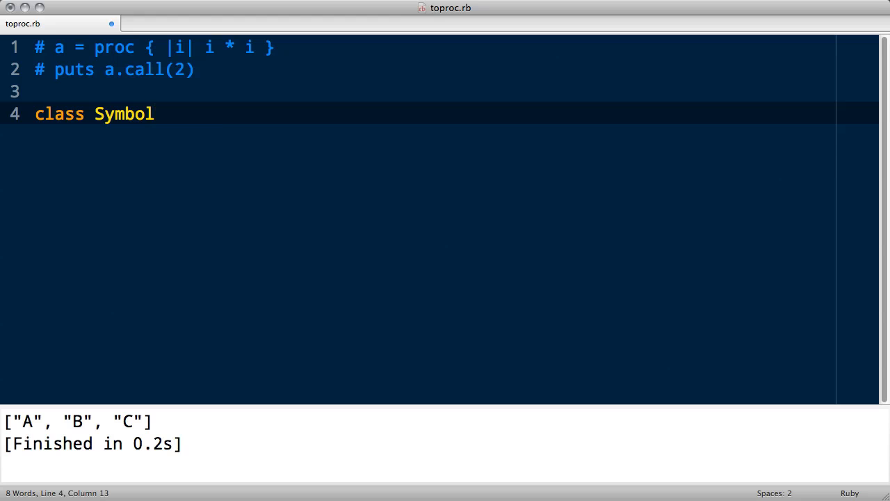
text(def to_proc)
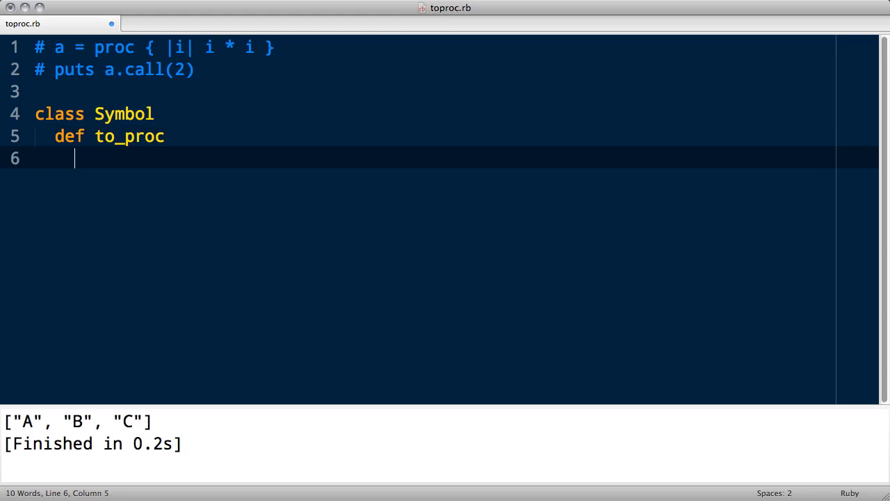
text(proc)
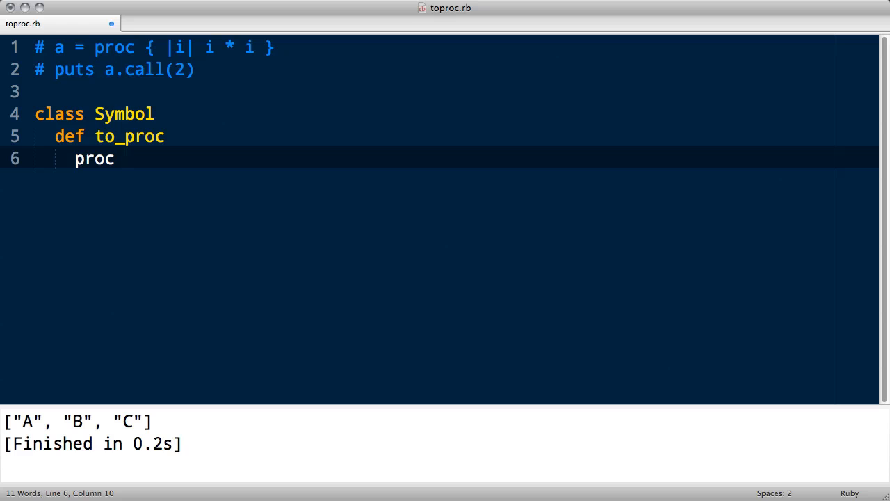
text({ |)
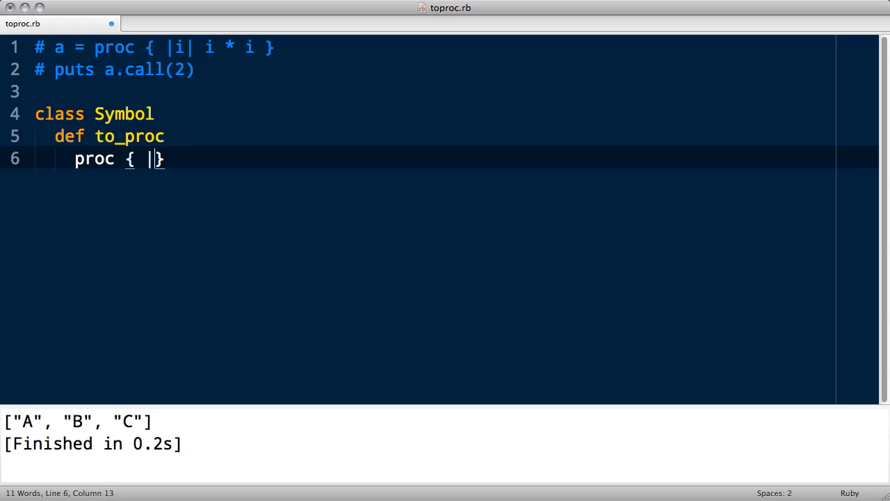
text(obj, *arg)
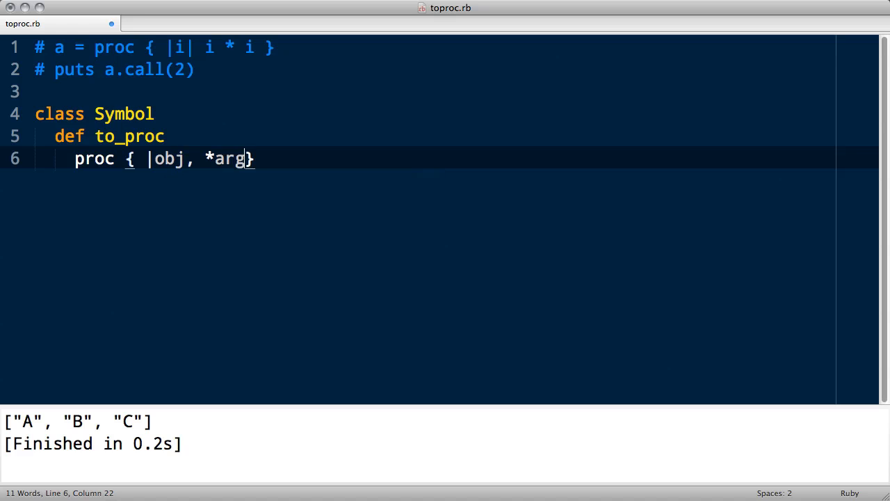
text(s|)
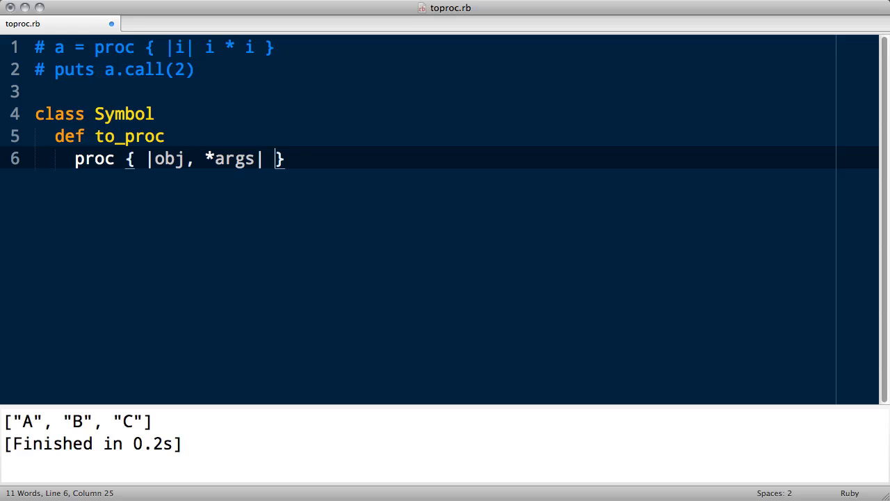
Fill the proc body with obj.send(self, *args) and save the file
text(obj)
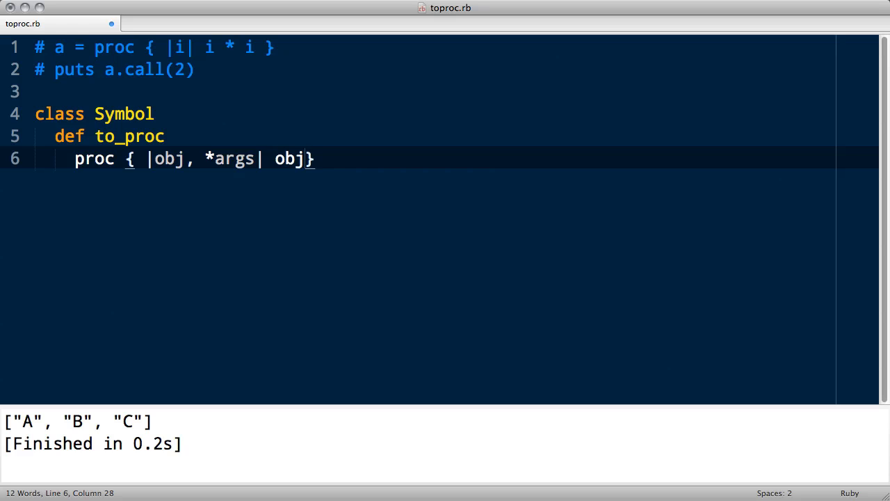
text(" ")
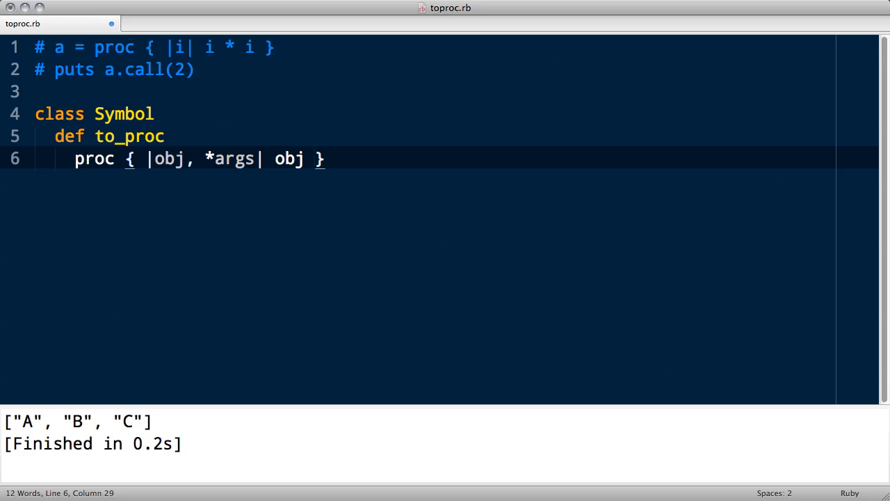
text(.sen)
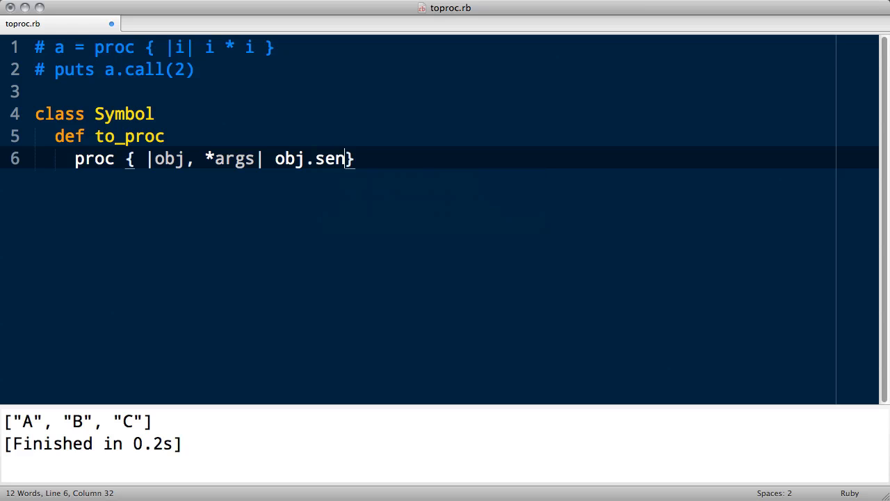
text(d)
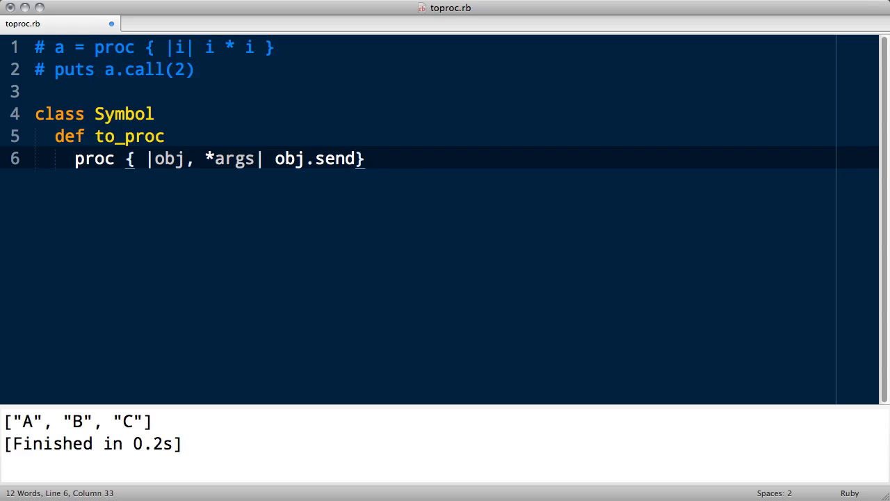
text((self))
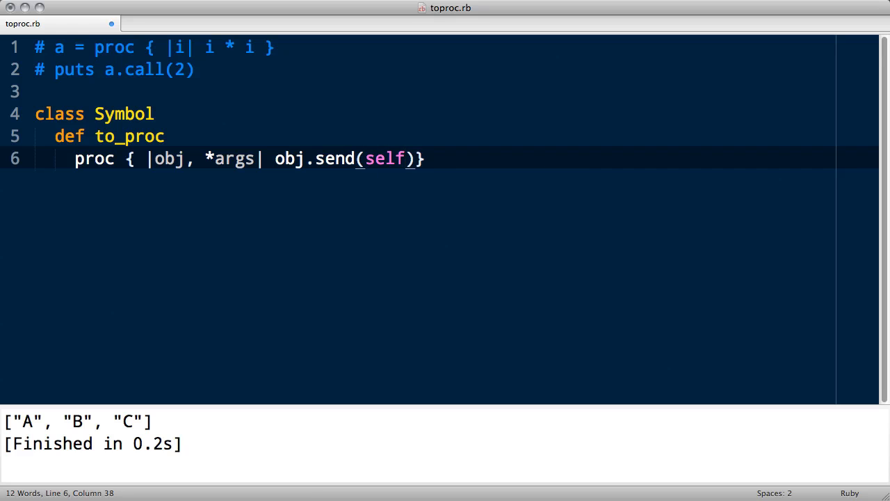
text(, *args))
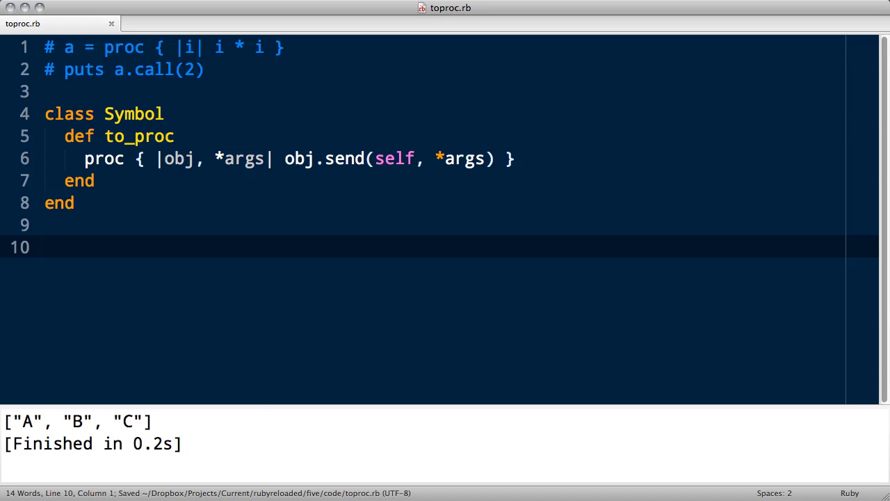
Add %w{a b c}.map(&:upcase) on line 10 below the Symbol class
text(%w{a b c})
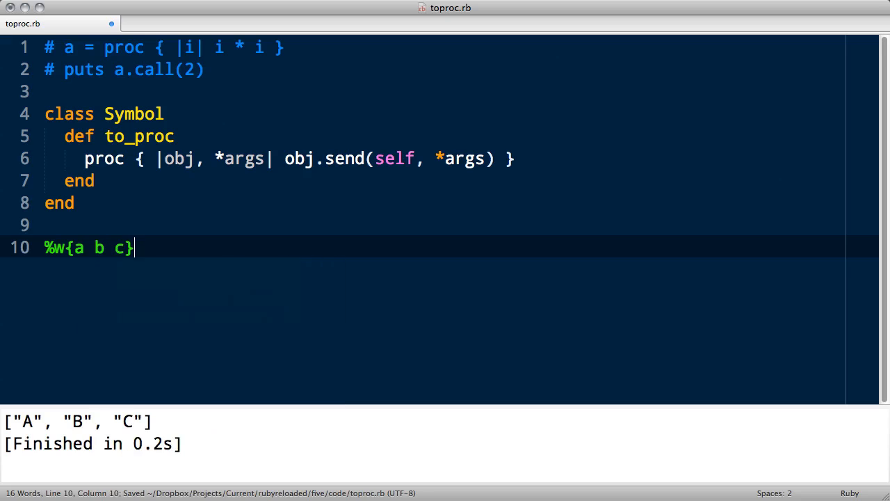
text(.map(&:))
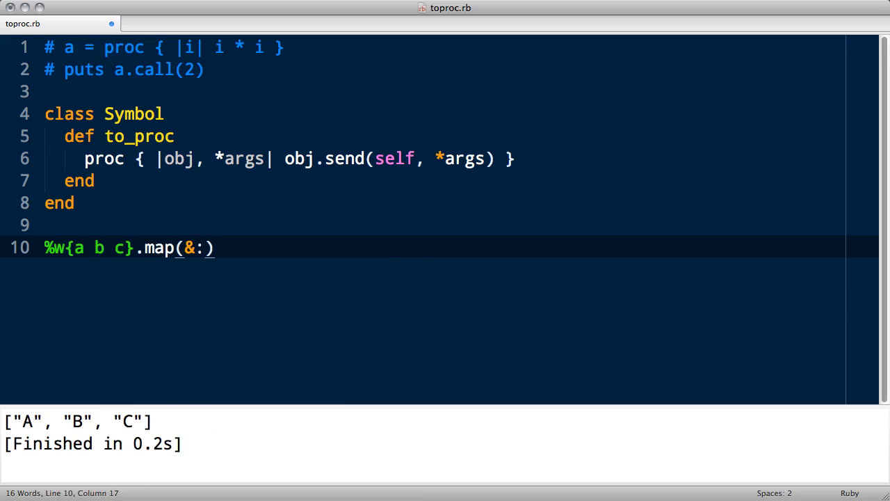
text(upcase)
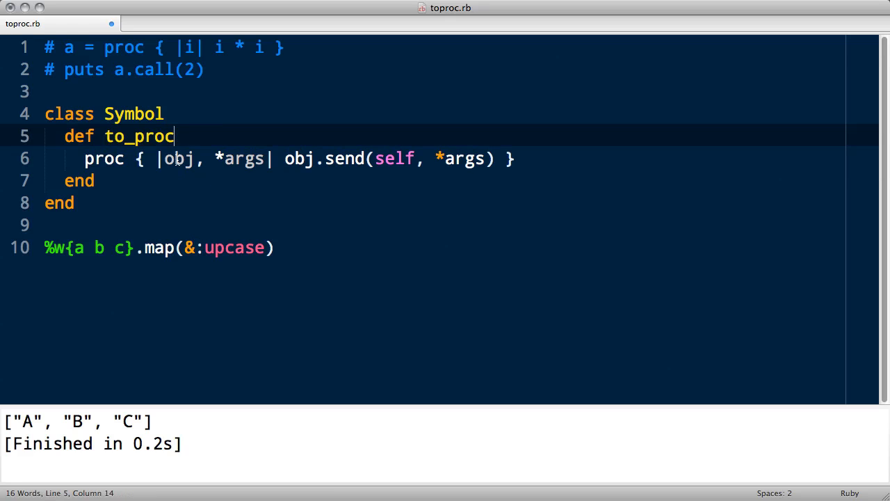
double_click(178, 158)
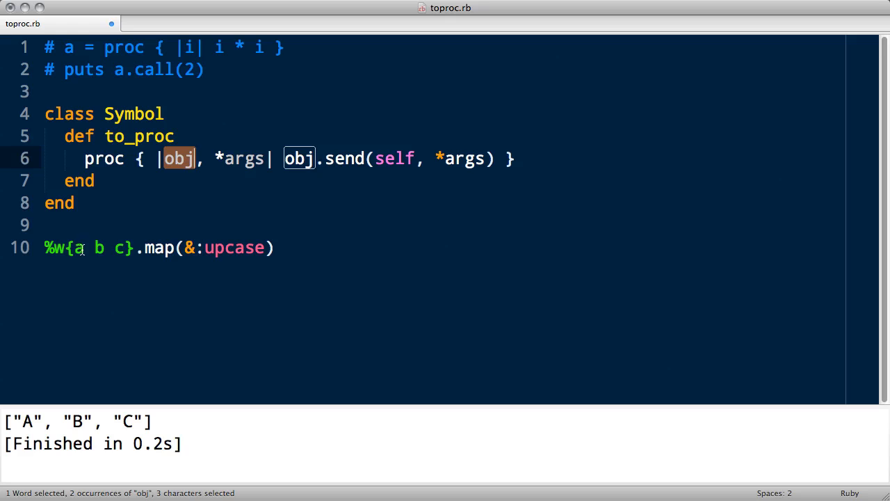
click(302, 159)
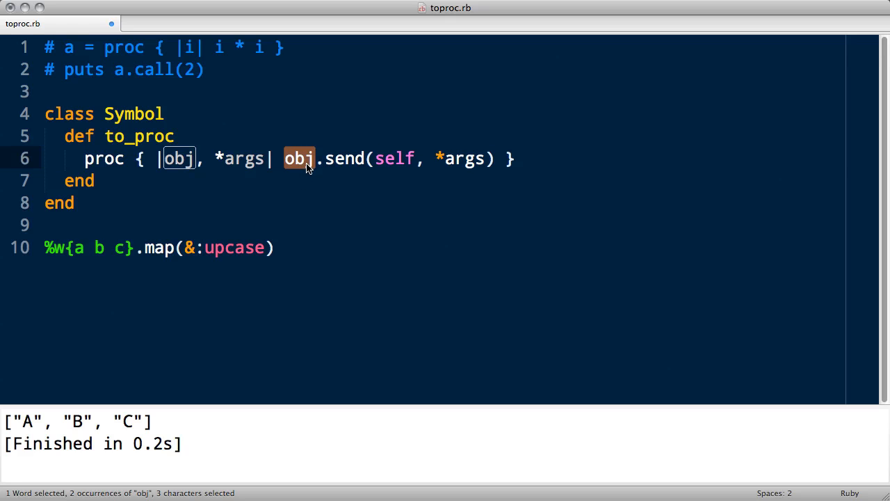
mouse_move(346, 158)
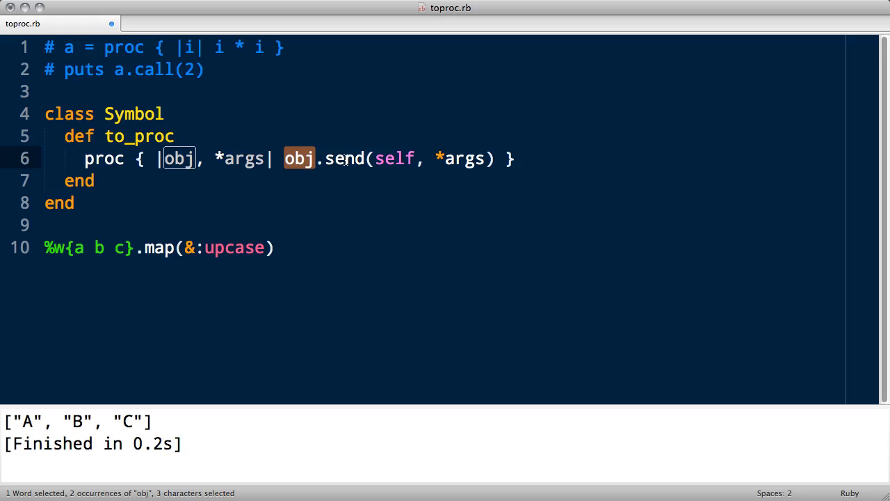
double_click(345, 159)
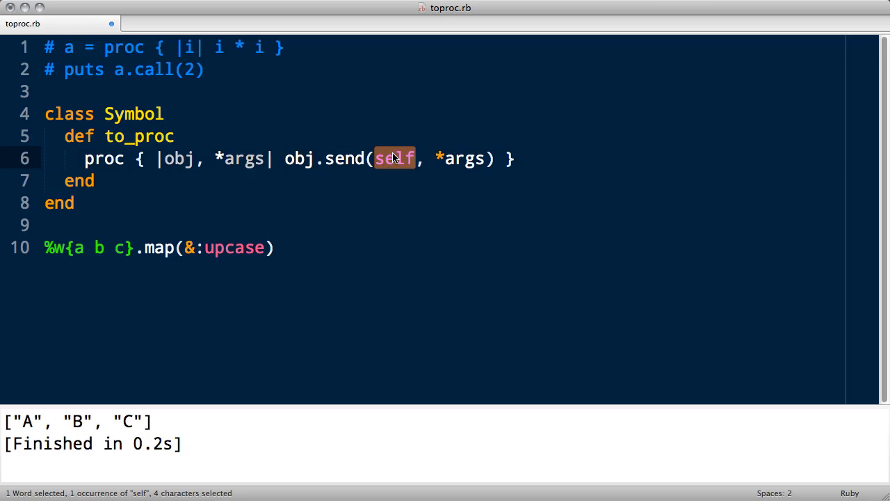
double_click(234, 248)
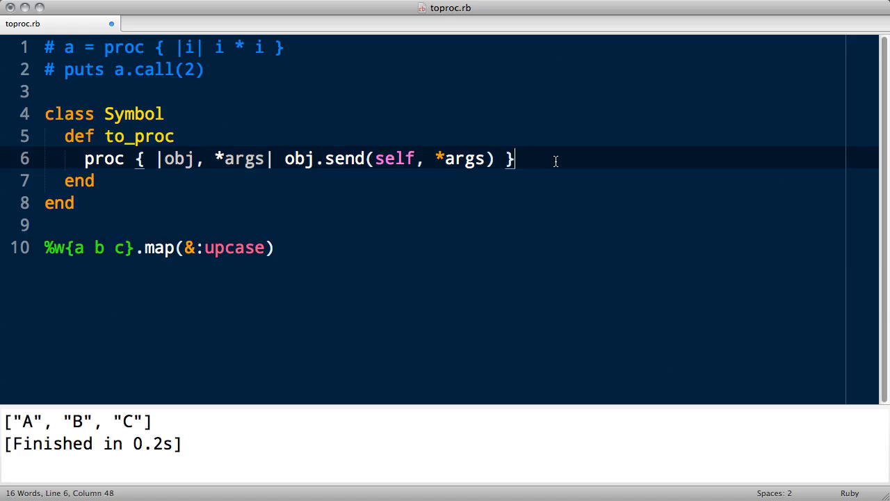
text('a'.send()
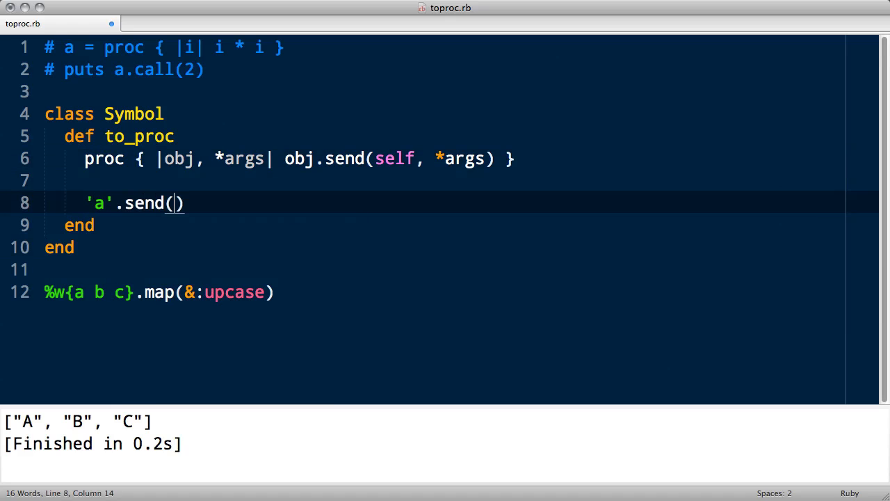
text(:upcase)
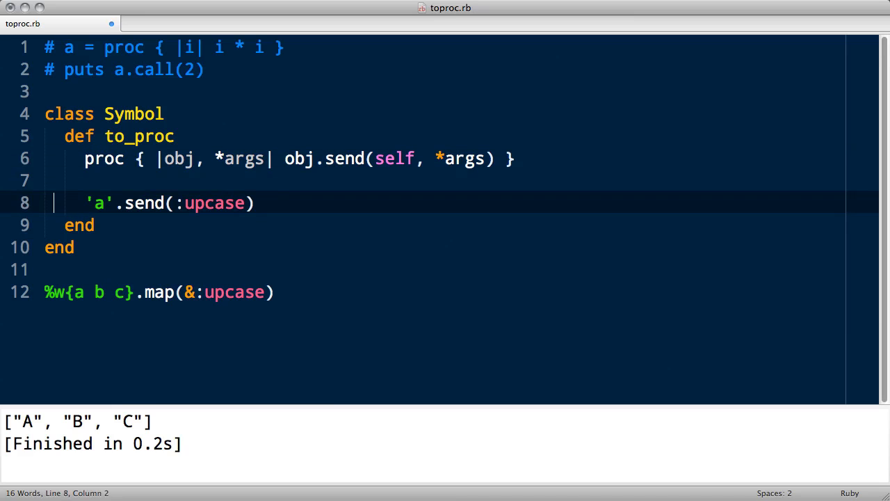
drag(85, 203, 256, 203)
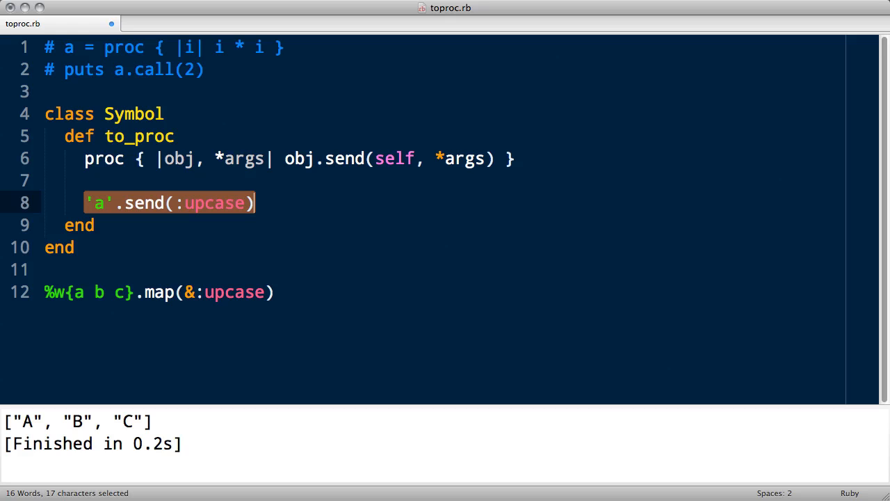
click(86, 203)
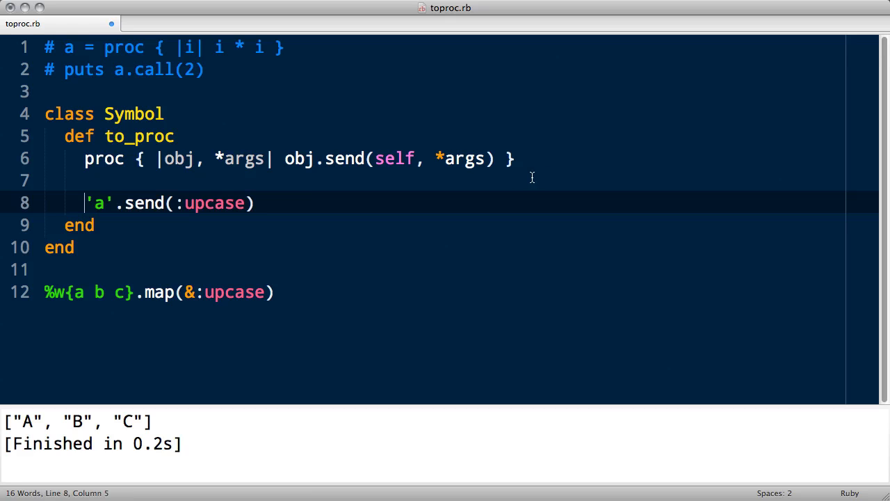
text(# =)
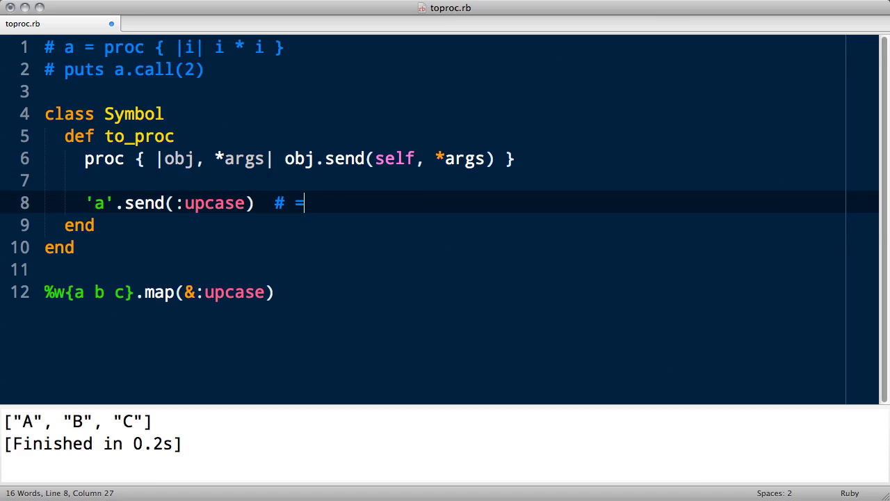
text(> 'A')
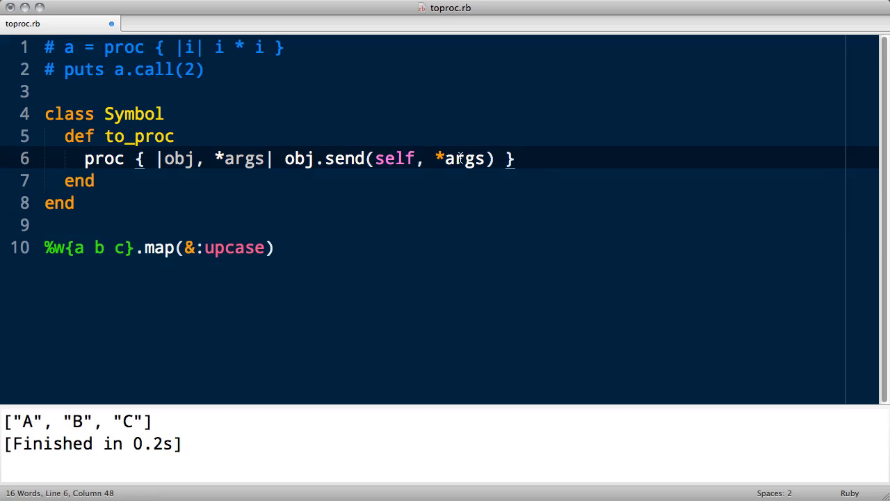
mouse_move(466, 172)
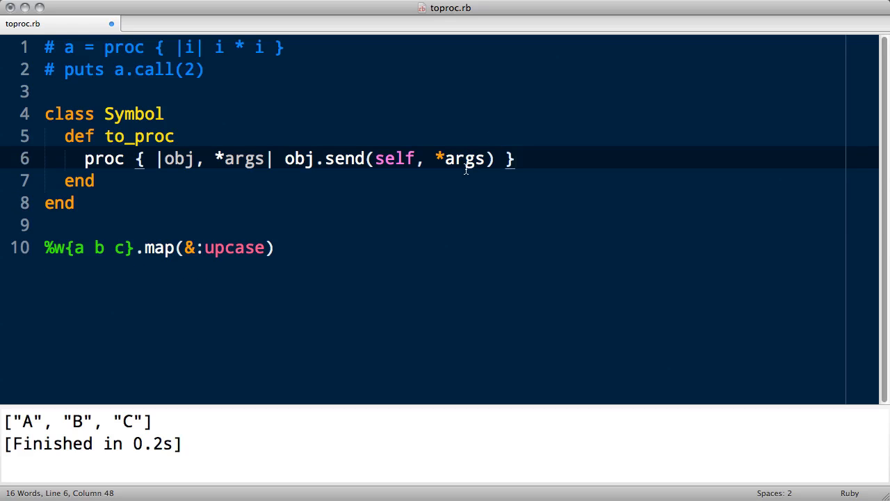
click(273, 247)
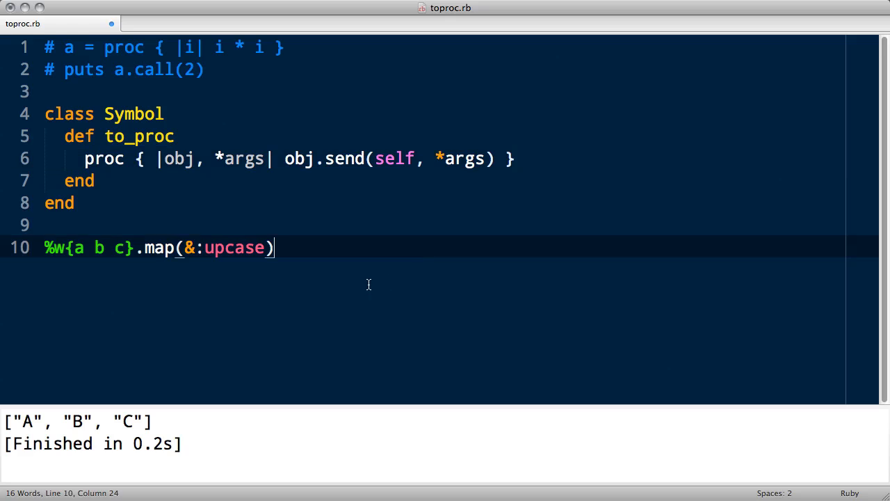
Cut the Symbol class and map(&:upcase) example, leaving only the two commented proc lines
text(p)
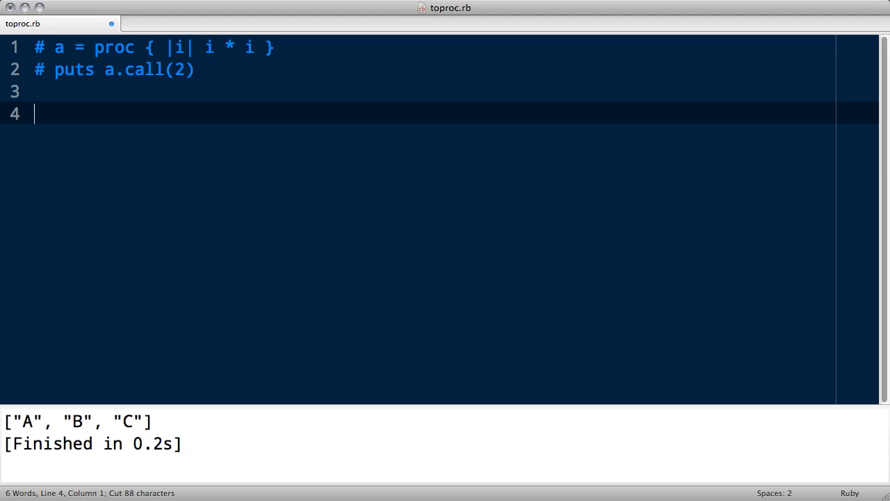
Write a = proc { |o, *a| p o; p a } and call it with a.call(1, 2, 3)
text(a = proc)
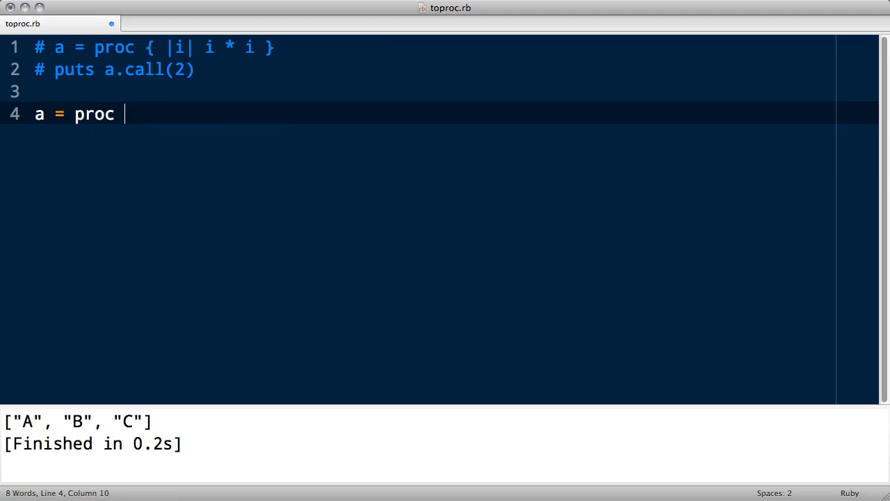
text({ |o, *a| })
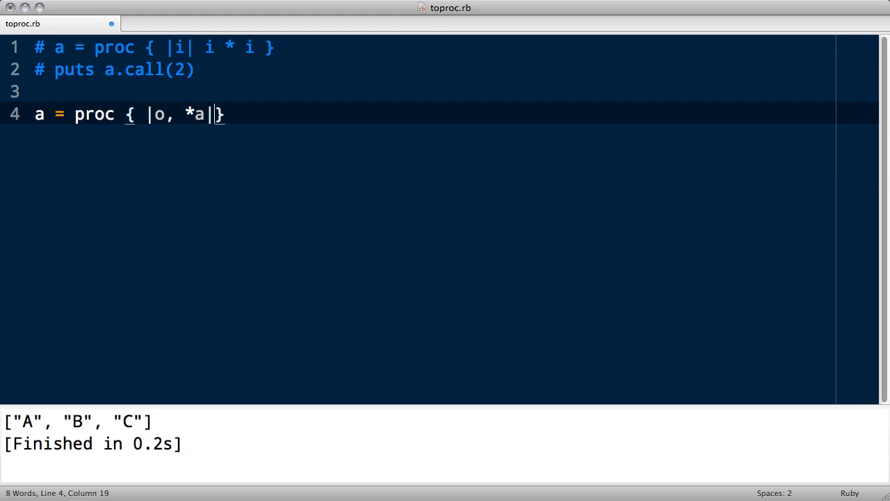
text(p o; p a)
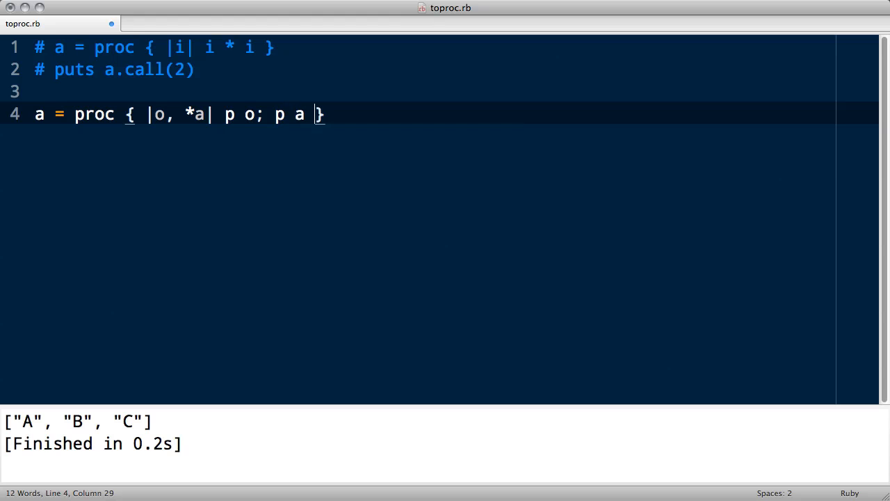
text(a.call(1, 2, 3)
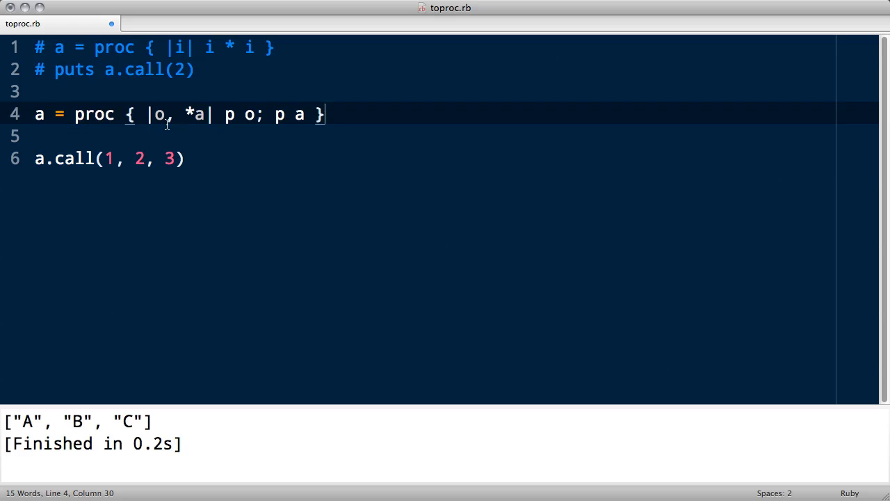
Highlight the o parameter to show where it is used inside the block
click(164, 114)
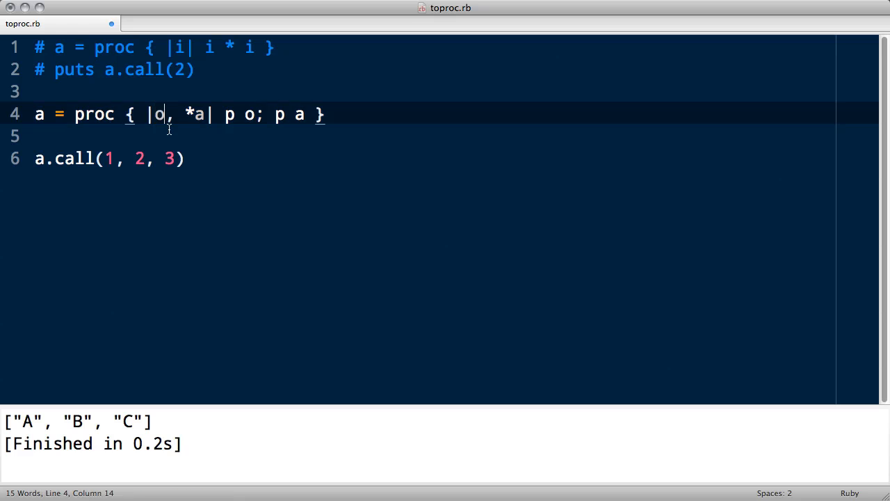
double_click(159, 114)
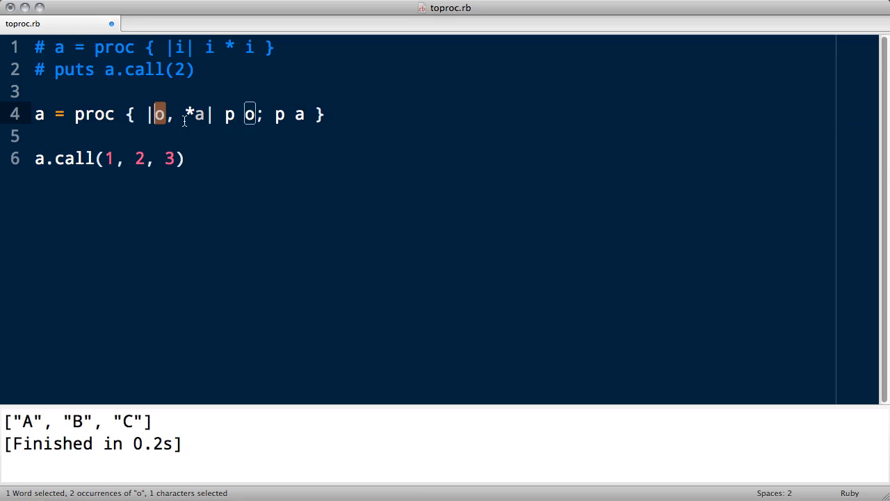
click(214, 114)
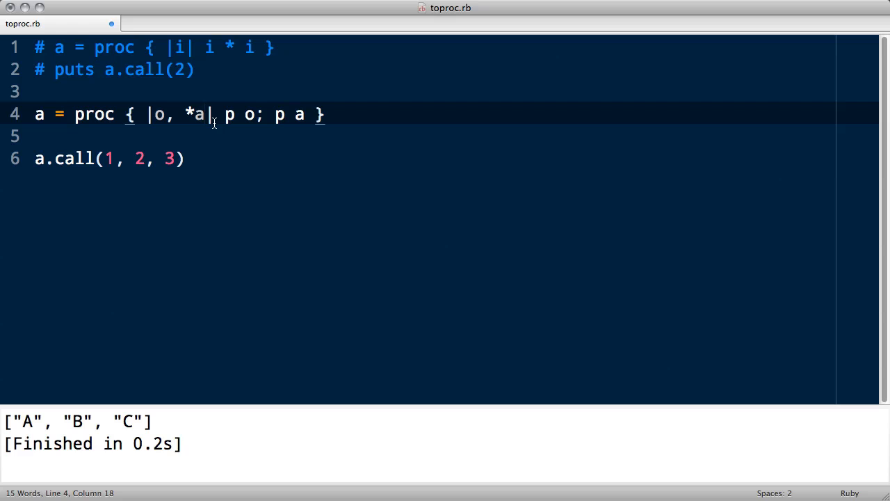
click(183, 159)
text(:)
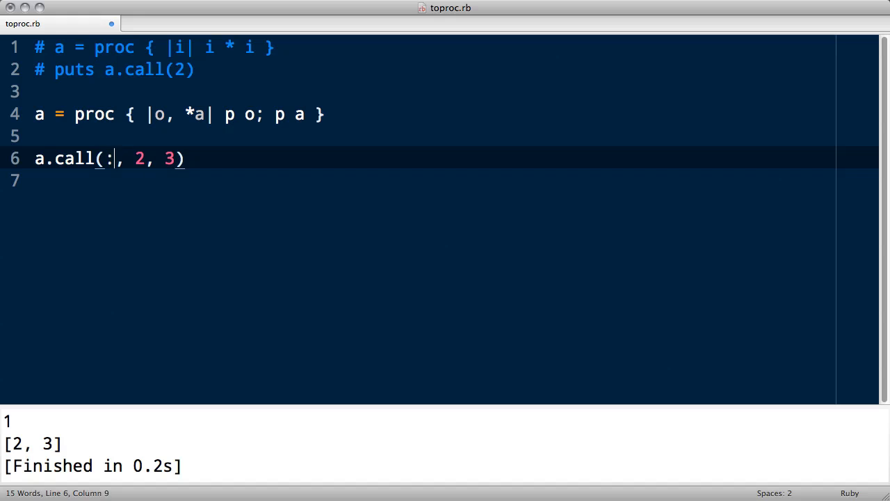
Try :upcase and 'a' as the first argument, then pass [1,2,3,4,5] and rerun to print 1 and [2, 3, 4, 5]
text(upcase)
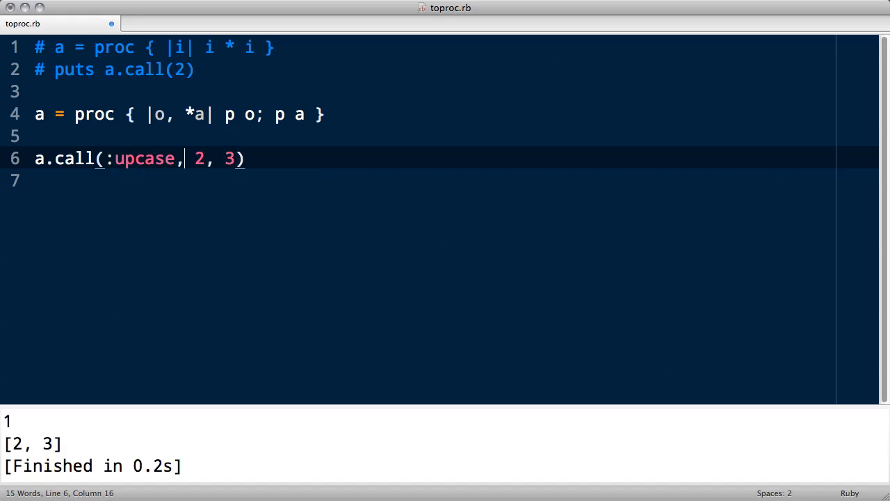
text('a')
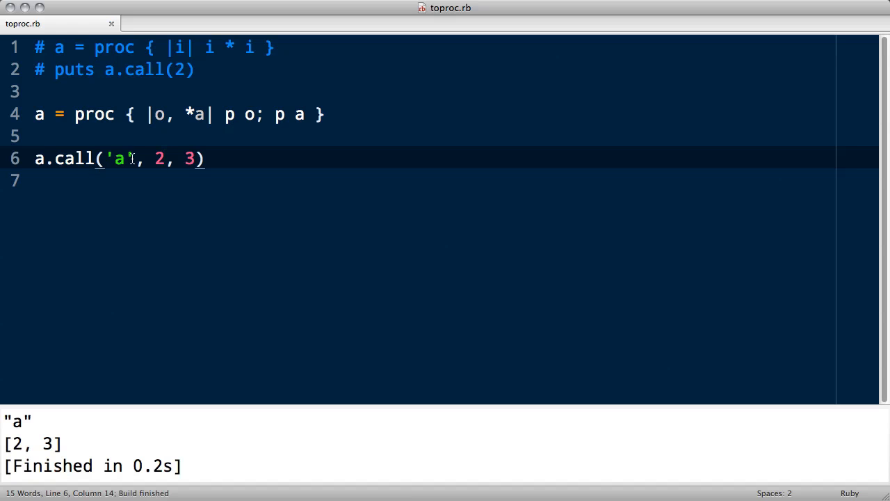
text([1,2,3,4,5])
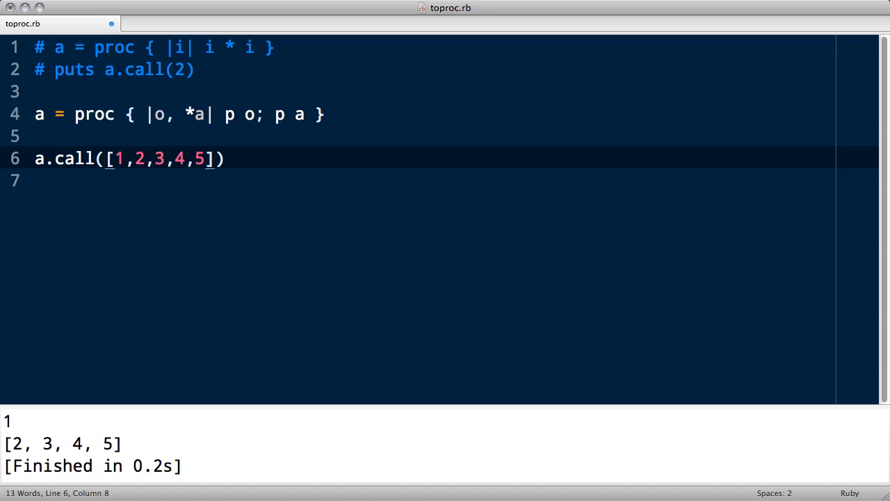
key(cmd+s)
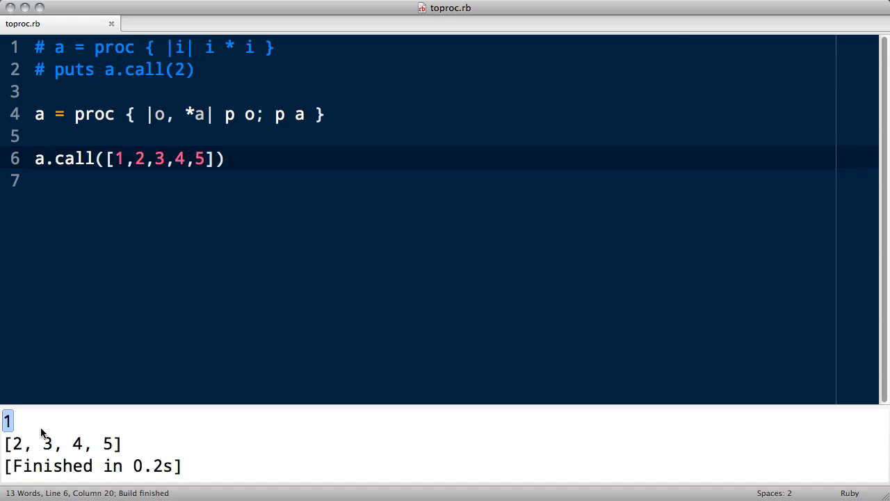
Drop the o parameter, print a.shift then a to get [1,2,3,4,5] and [], and begin def to_proc
click(115, 158)
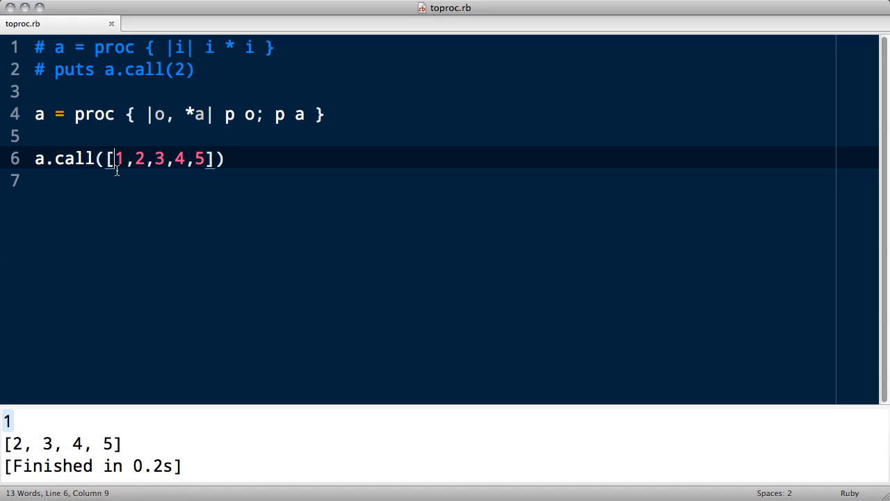
drag(133, 158, 195, 159)
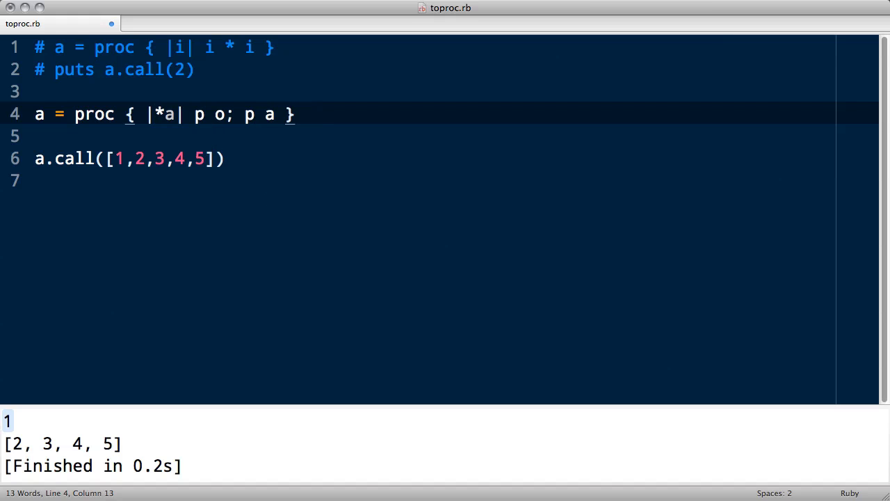
click(224, 114)
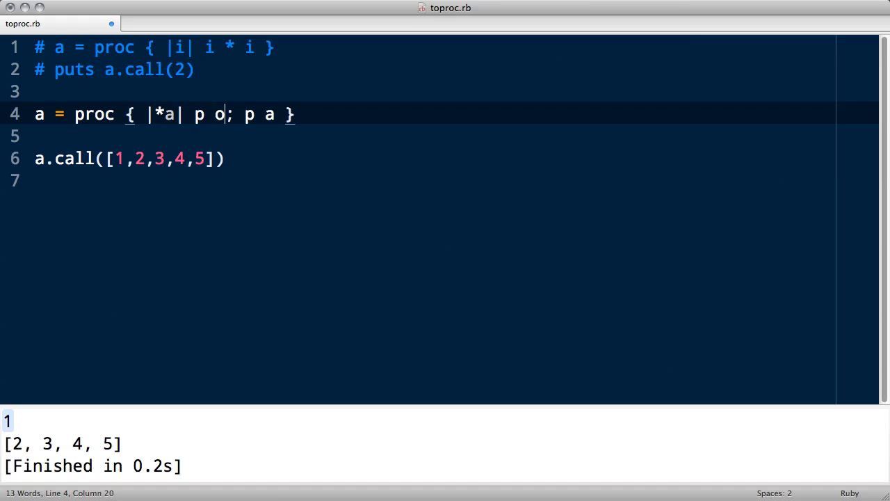
text(.shift)
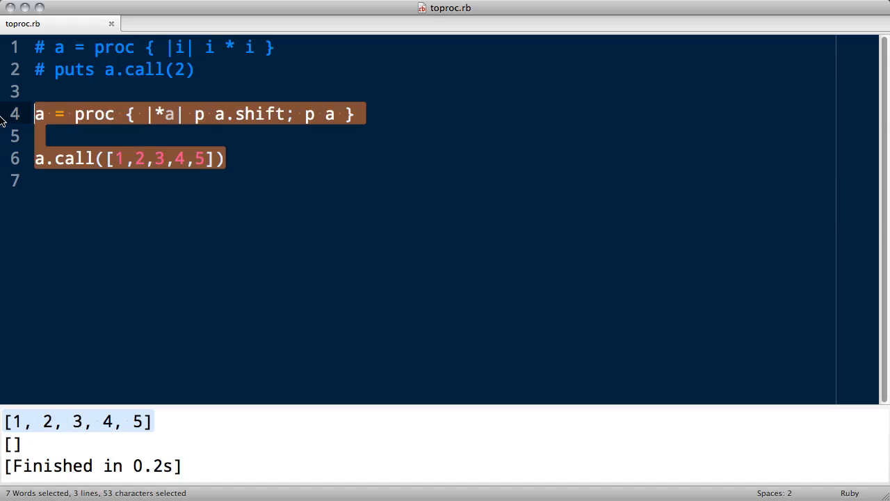
text(def to_proc)
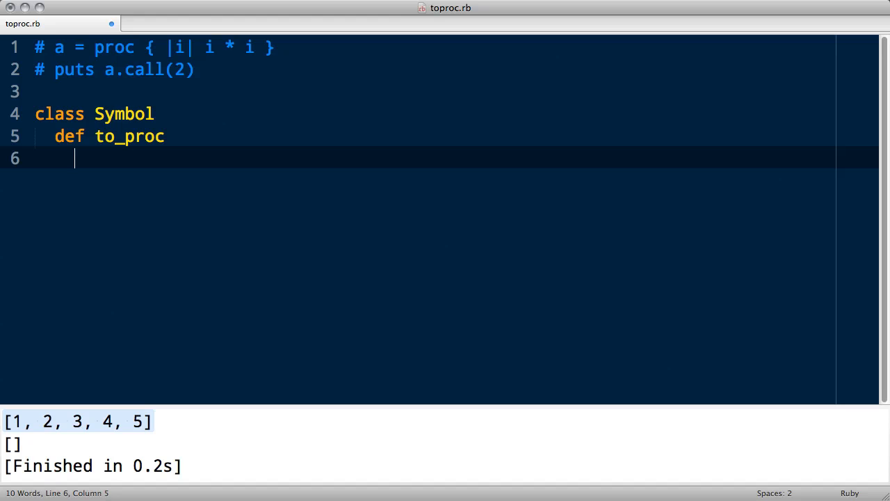
Write Proc.new { |*args| args.shift.__send__(self, } inside to_proc, argument list still open
text(Proc.new {)
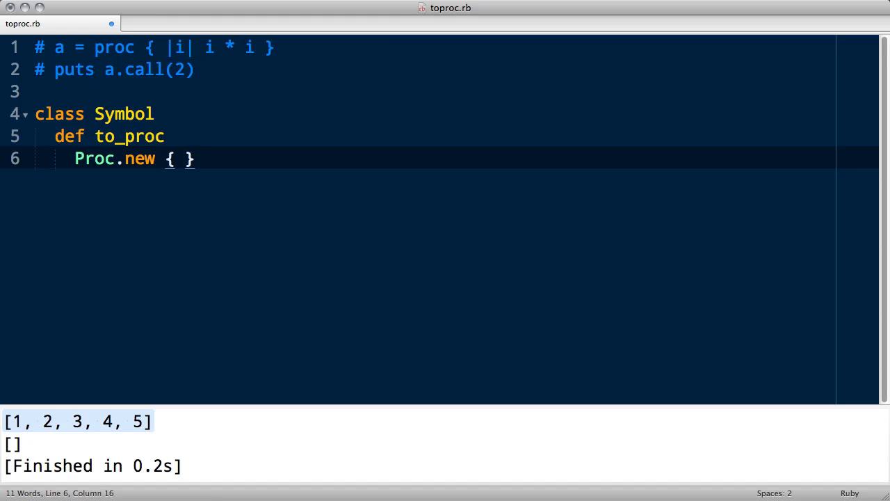
text(|*arg)
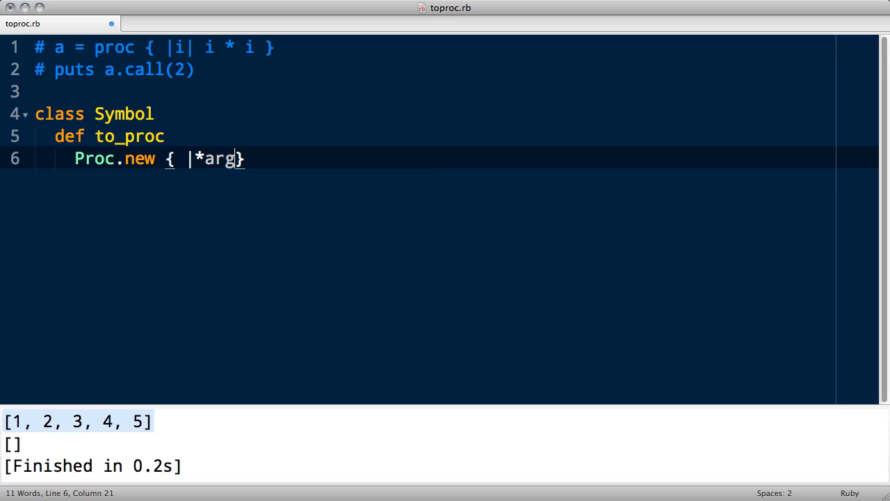
text(s| args.shift)
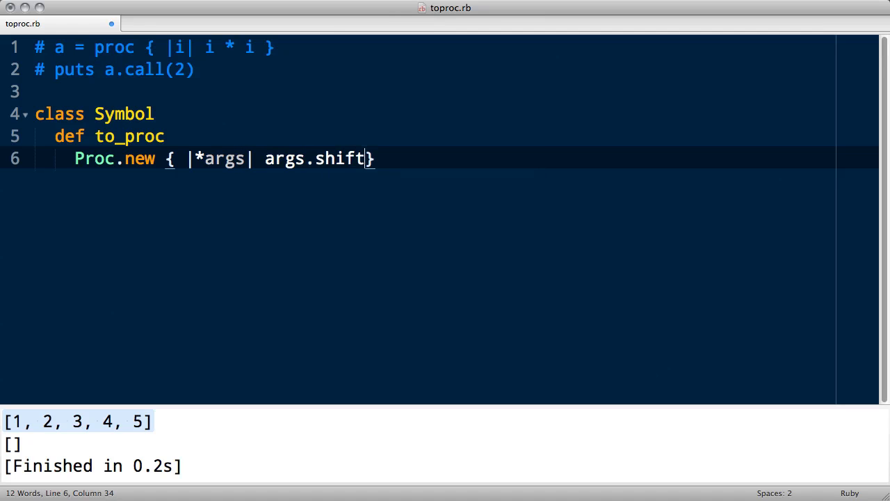
text(.)
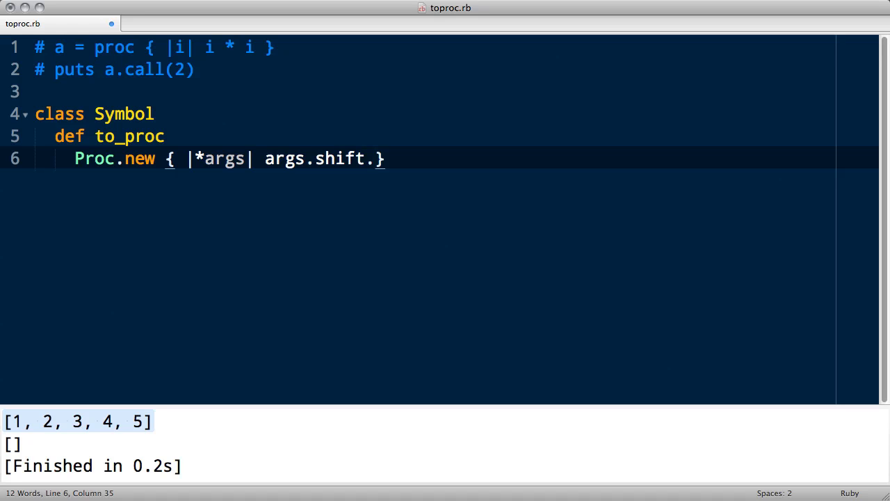
text(__send_)
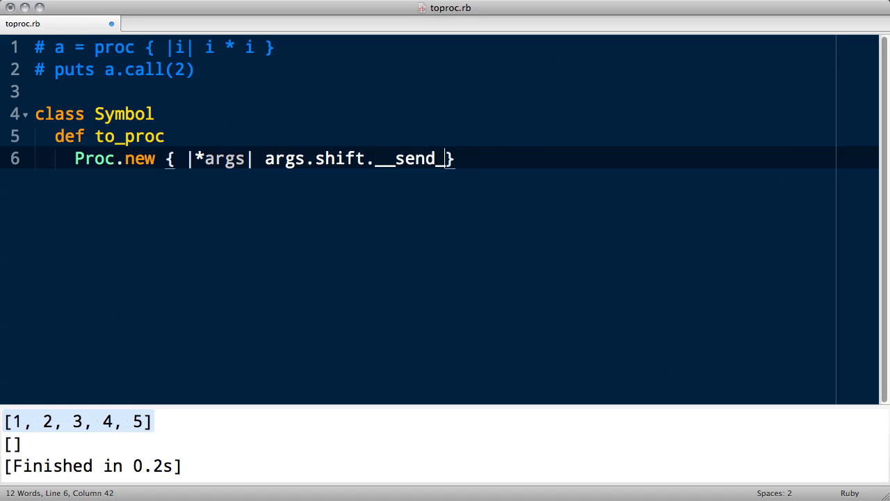
text(_)
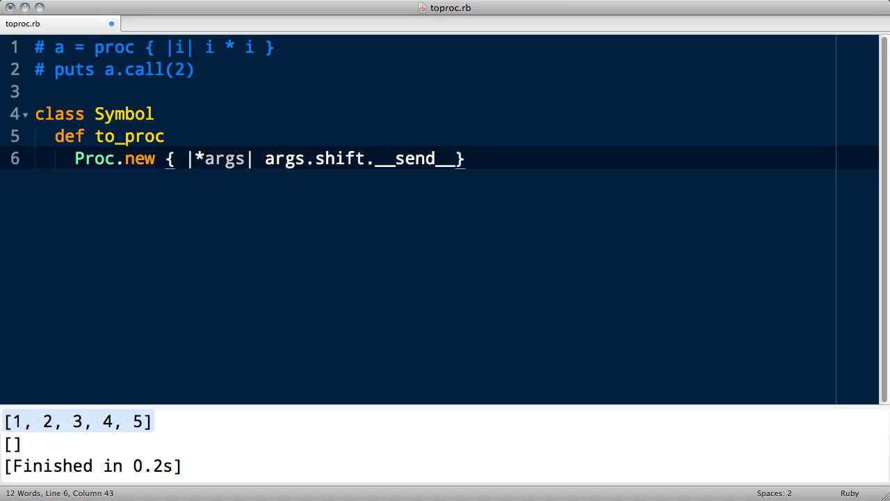
text((self,)
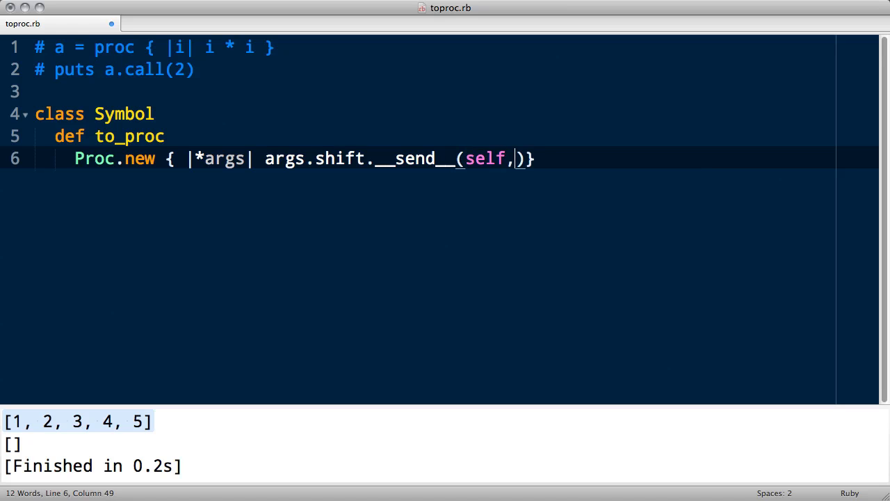